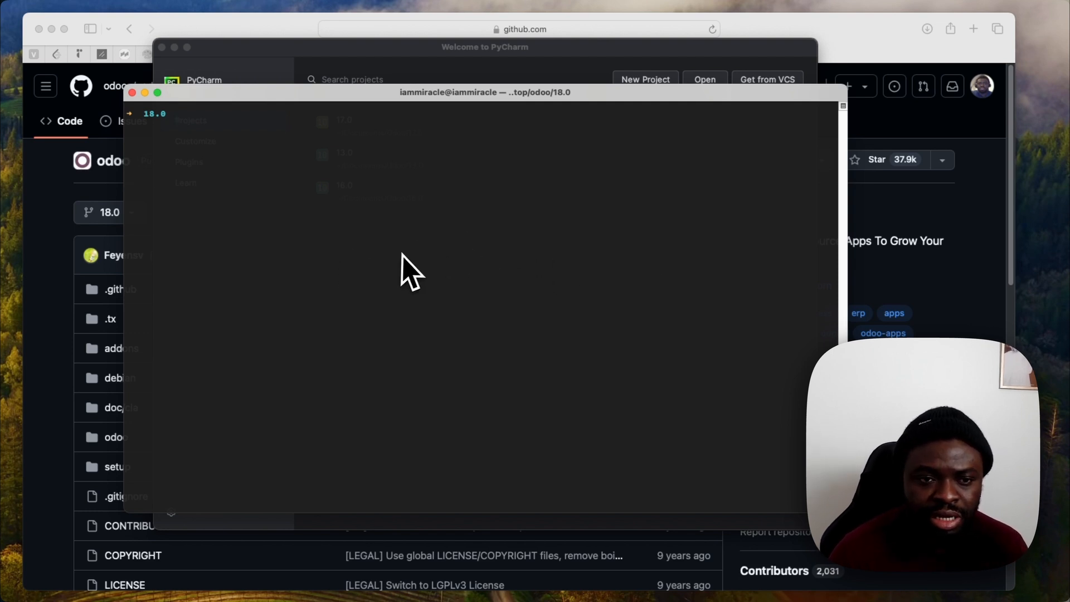
{"action": "mouse_move", "coordinate": [306, 217]}
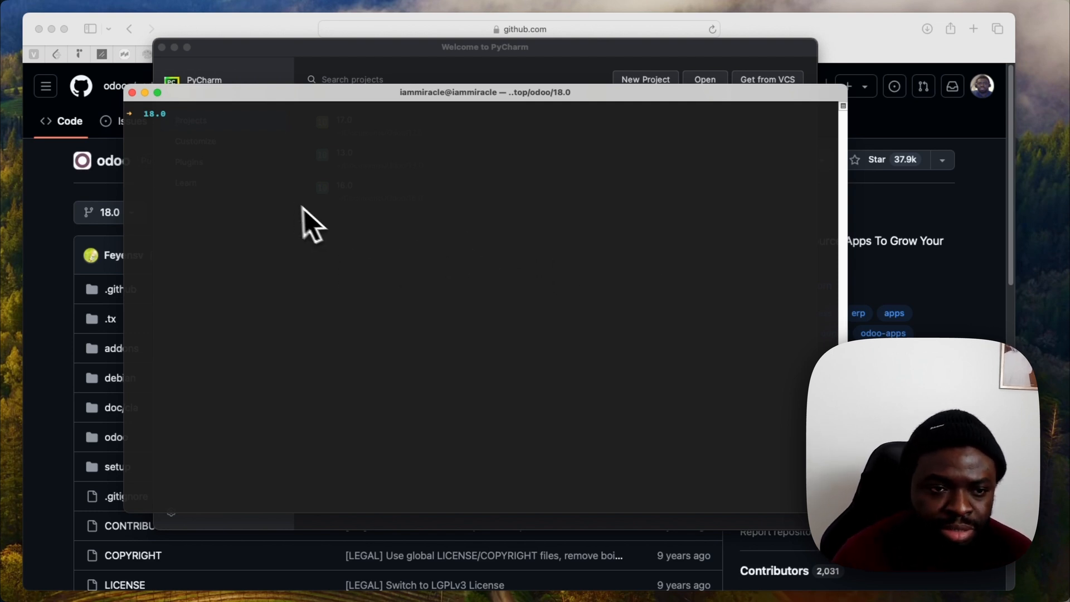
{"action": "mouse_move", "coordinate": [161, 140]}
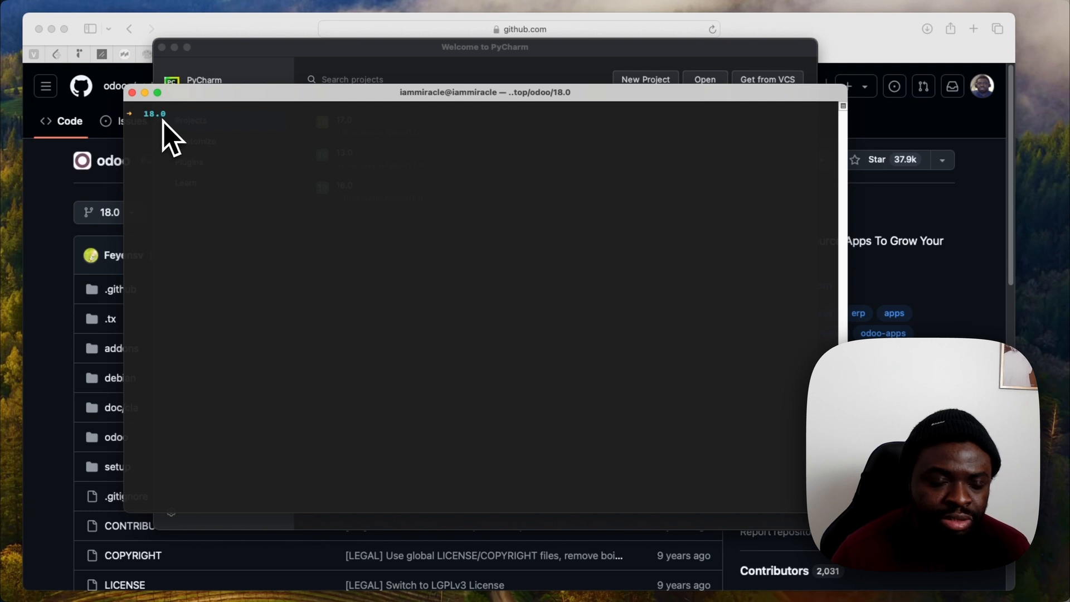
{"action": "mouse_move", "coordinate": [180, 151]}
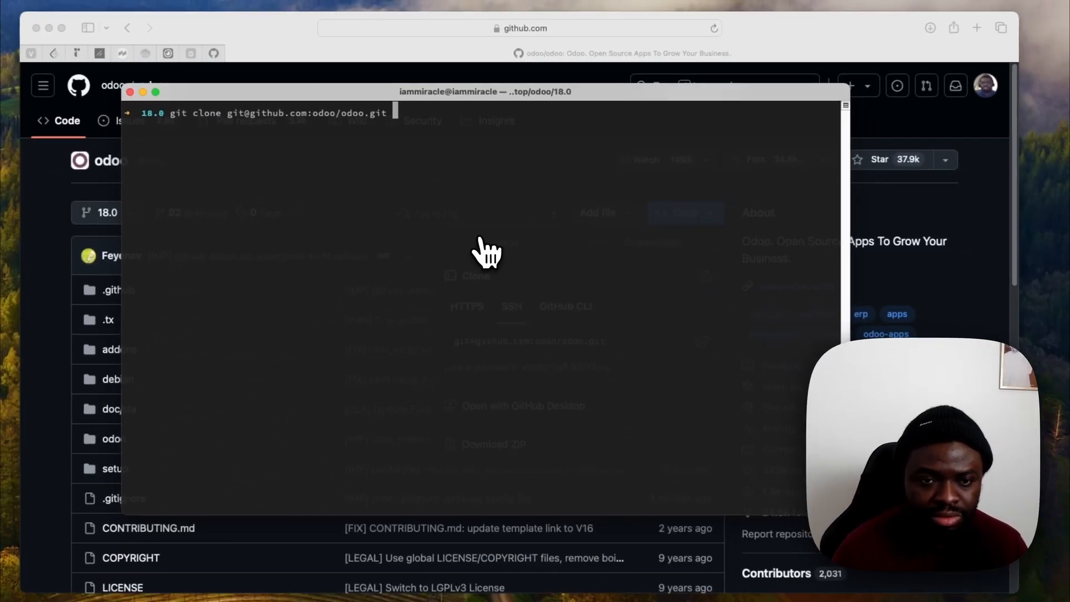
- Shallow-clone Odoo's 18.0 branch from GitHub using git clone -b 18.0 --depth=1
{"action": "type", "text": "-b 18.0 --depth=1"}
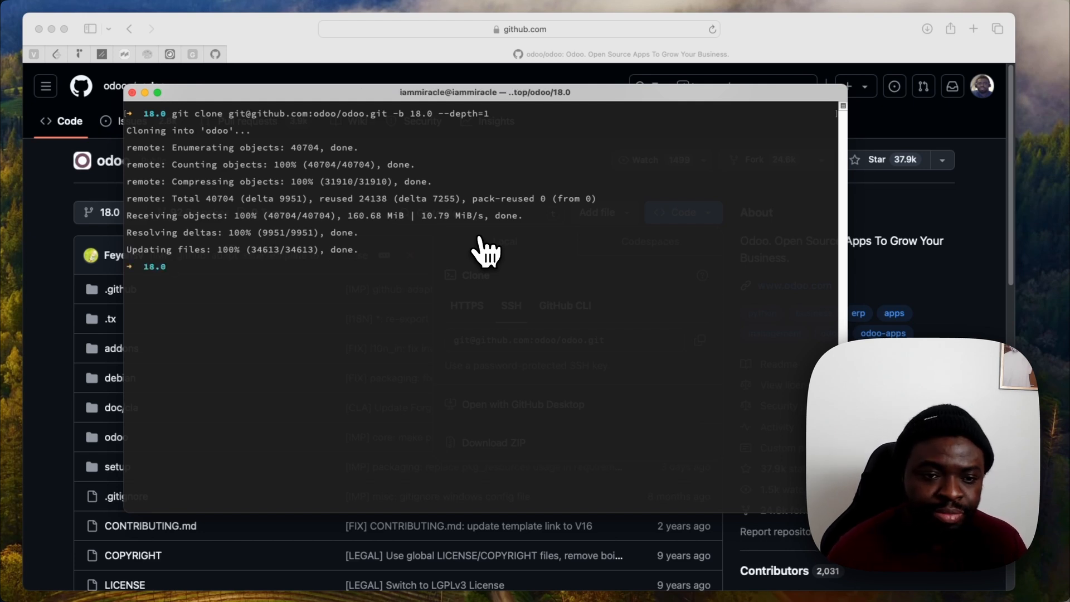
{"action": "mouse_move", "coordinate": [375, 252]}
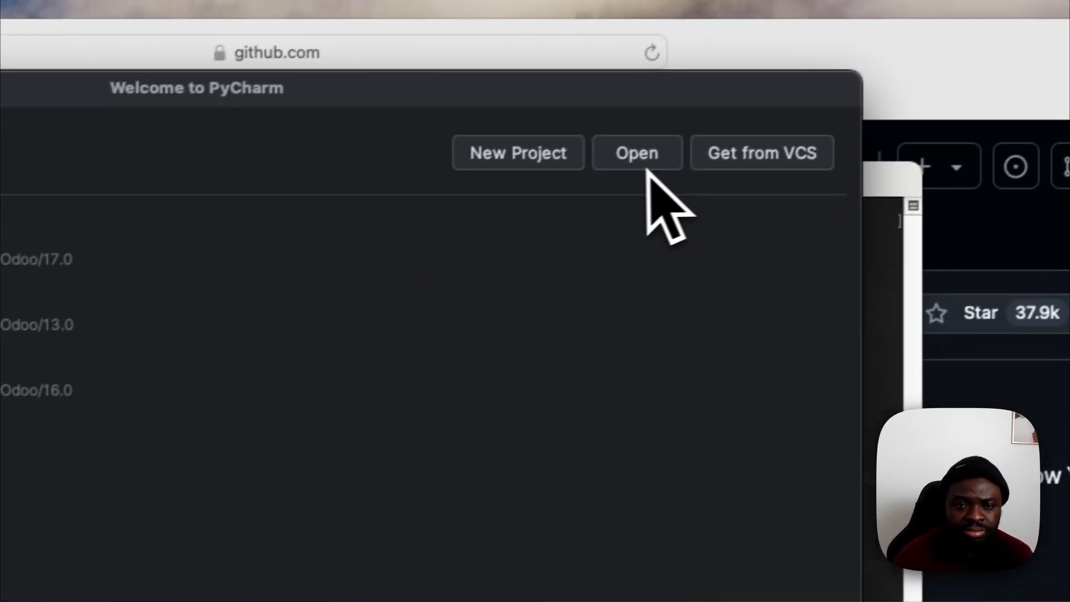
- Open the 18.0 folder from the Welcome screen as a trusted project
{"action": "left_click", "coordinate": [637, 152]}
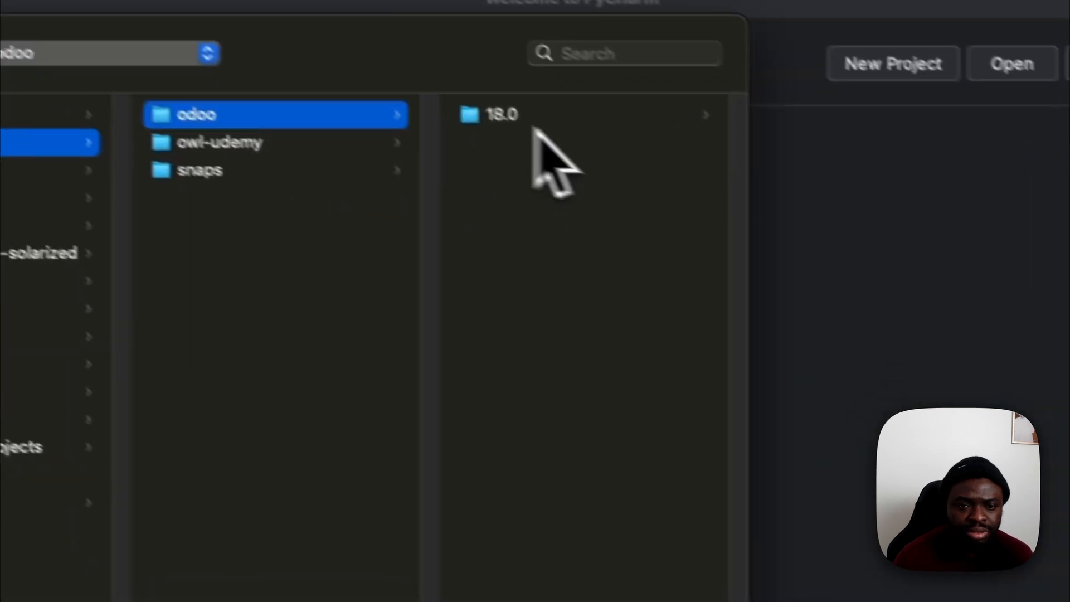
{"action": "double_click", "coordinate": [498, 114]}
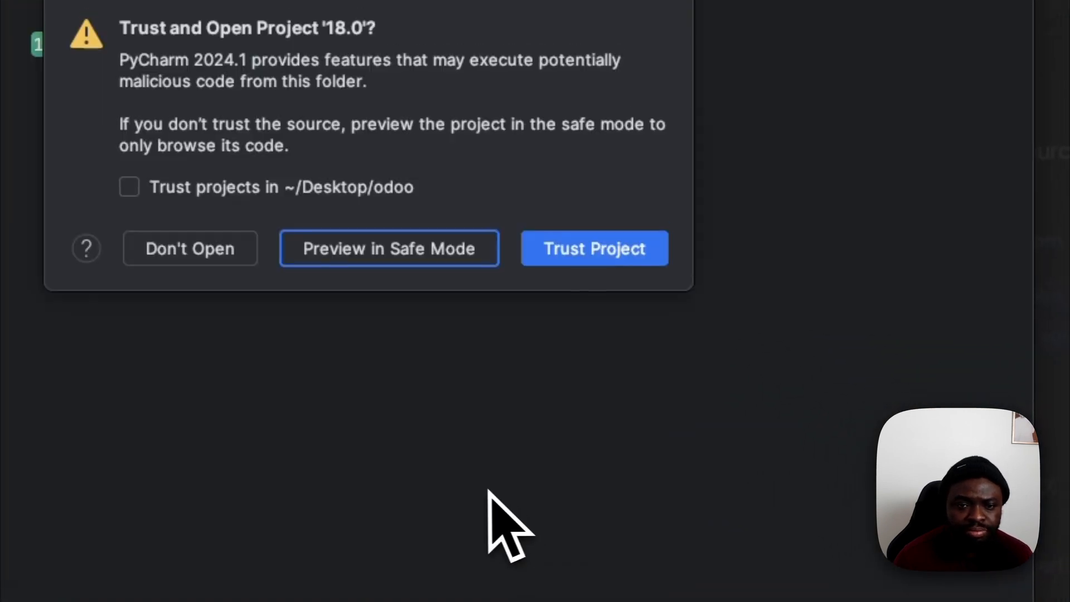
{"action": "left_click", "coordinate": [594, 248]}
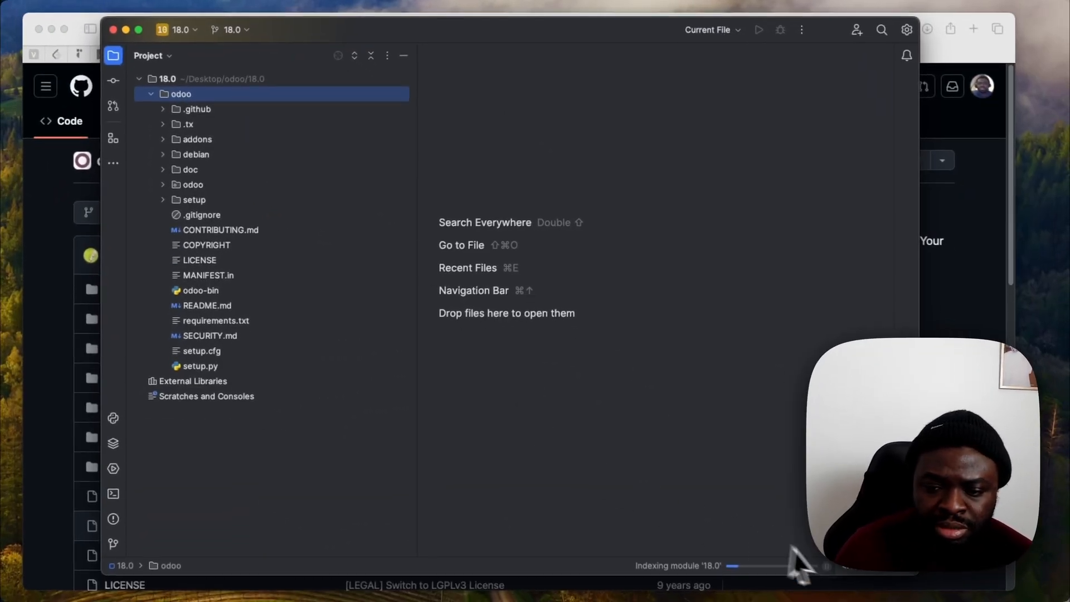
{"action": "mouse_move", "coordinate": [676, 574]}
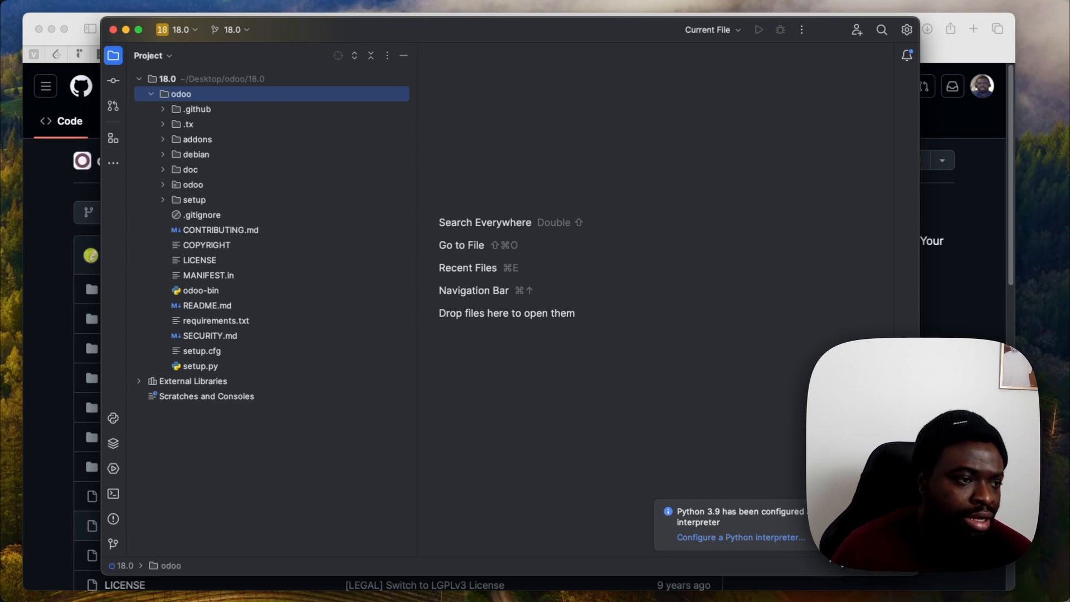
{"action": "mouse_move", "coordinate": [473, 518]}
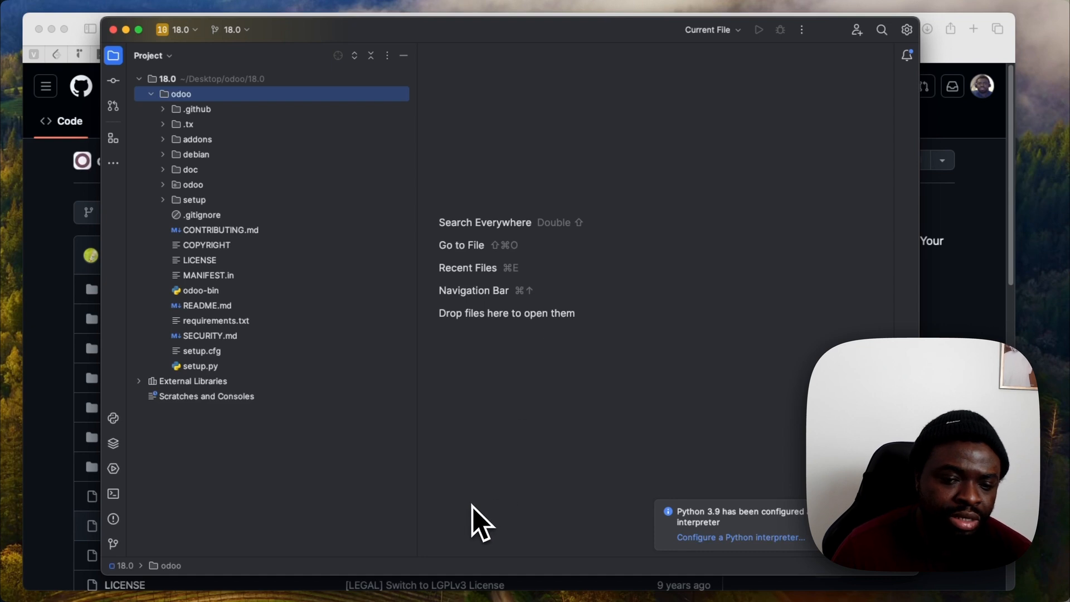
{"action": "mouse_move", "coordinate": [442, 523]}
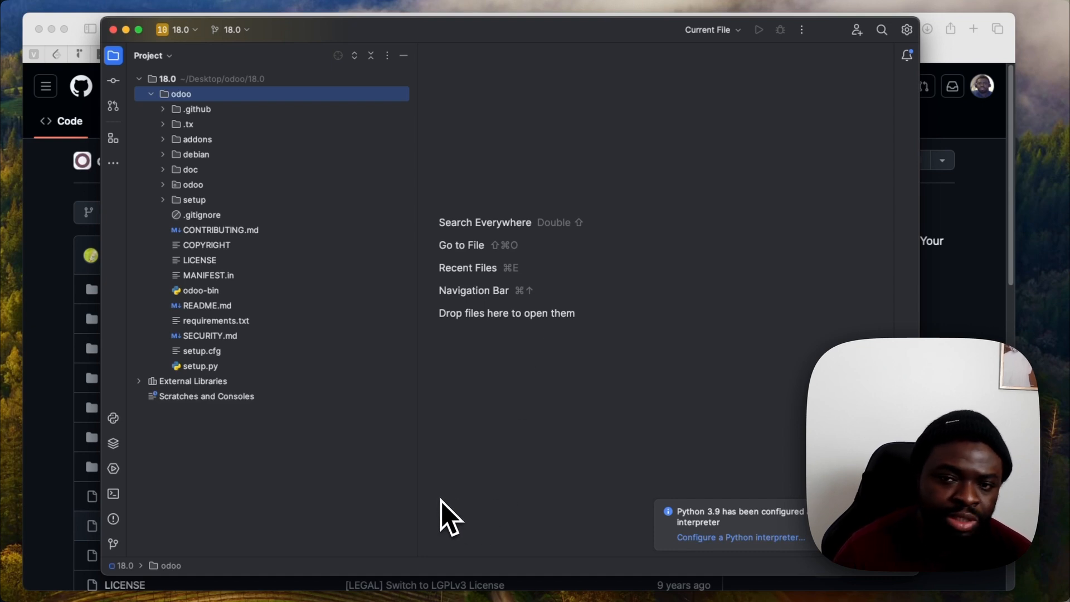
{"action": "mouse_move", "coordinate": [342, 531]}
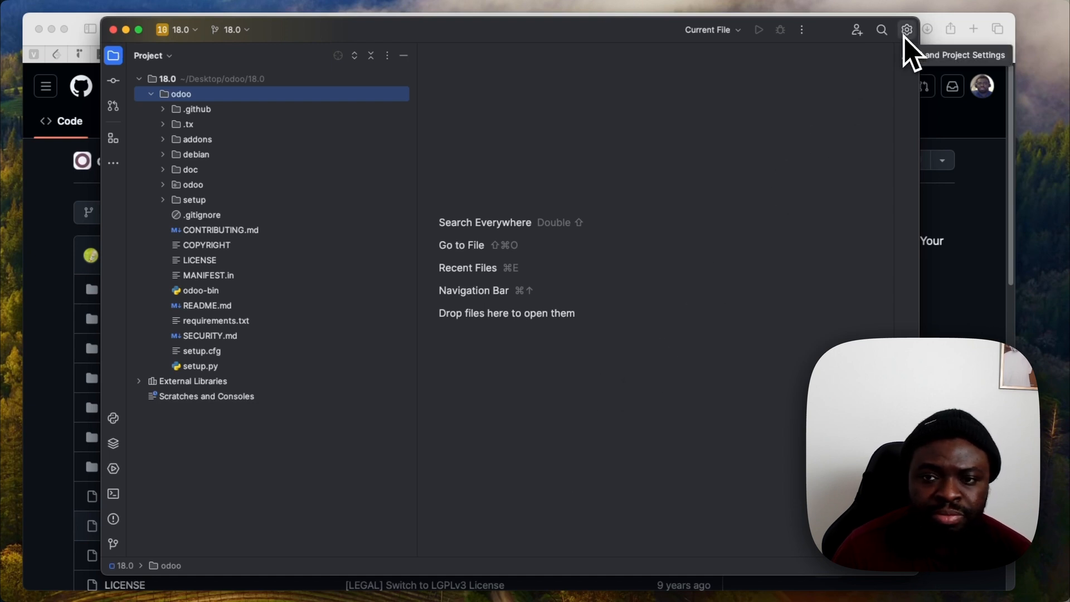
- Add a local Poetry interpreter based on /usr/local/bin/python3.11 for the project
{"action": "left_click", "coordinate": [703, 531]}
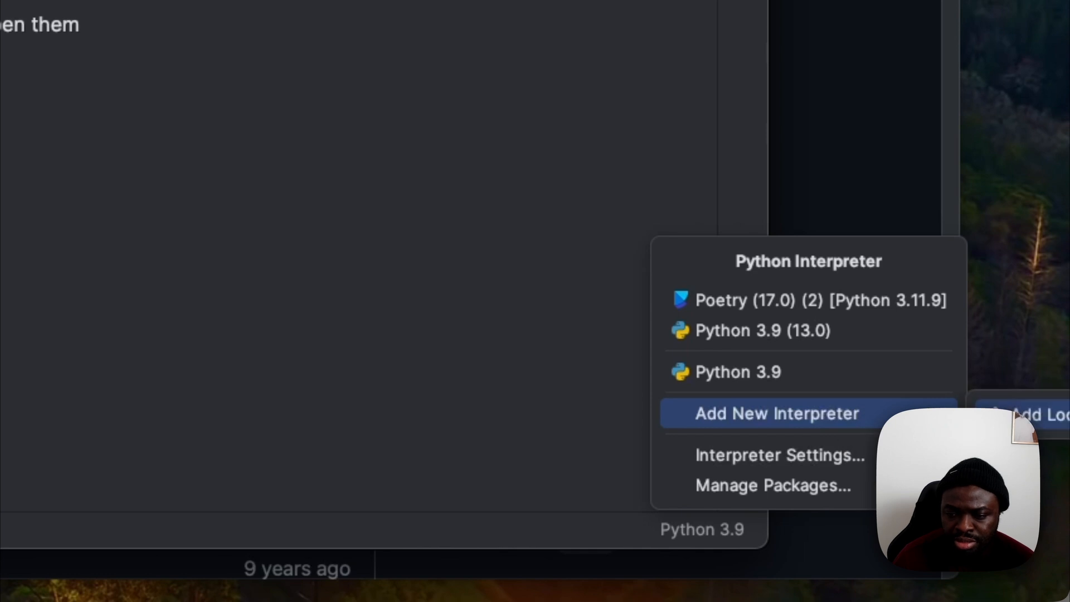
{"action": "left_click", "coordinate": [778, 413]}
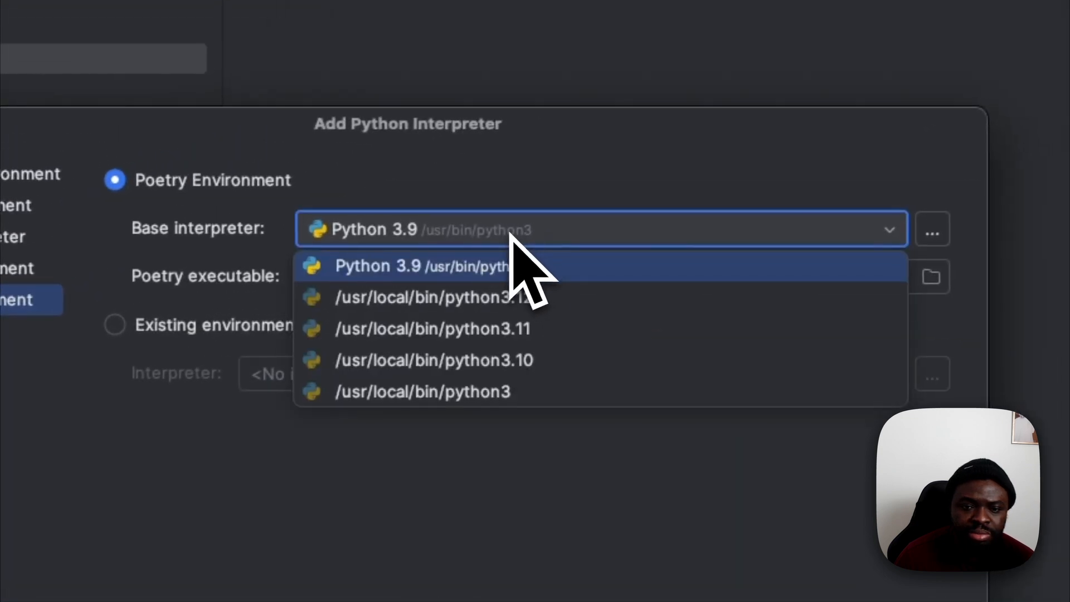
{"action": "left_click", "coordinate": [431, 328]}
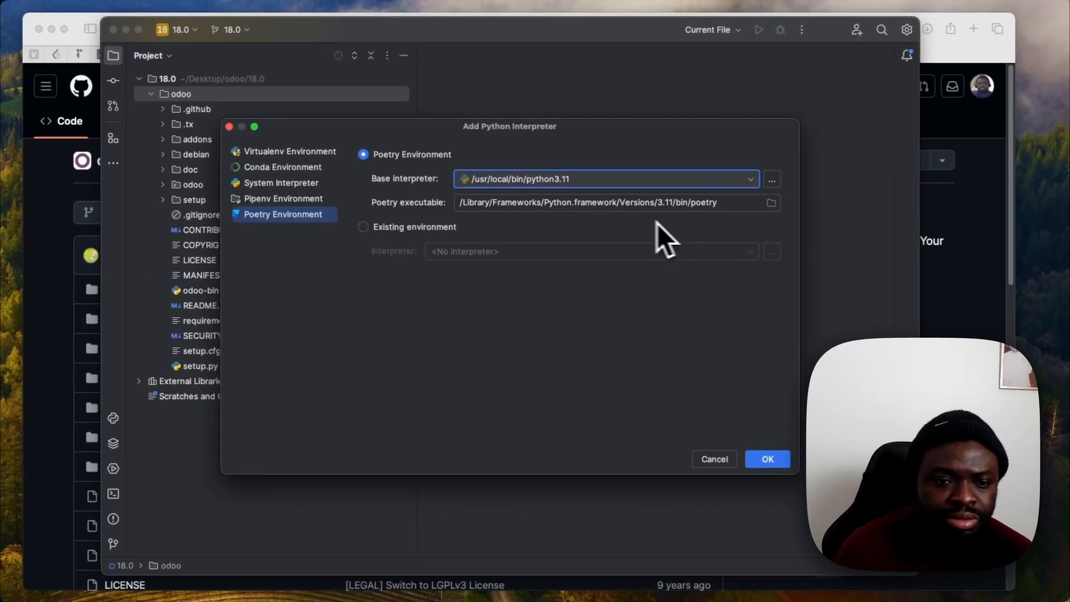
{"action": "left_click", "coordinate": [767, 458]}
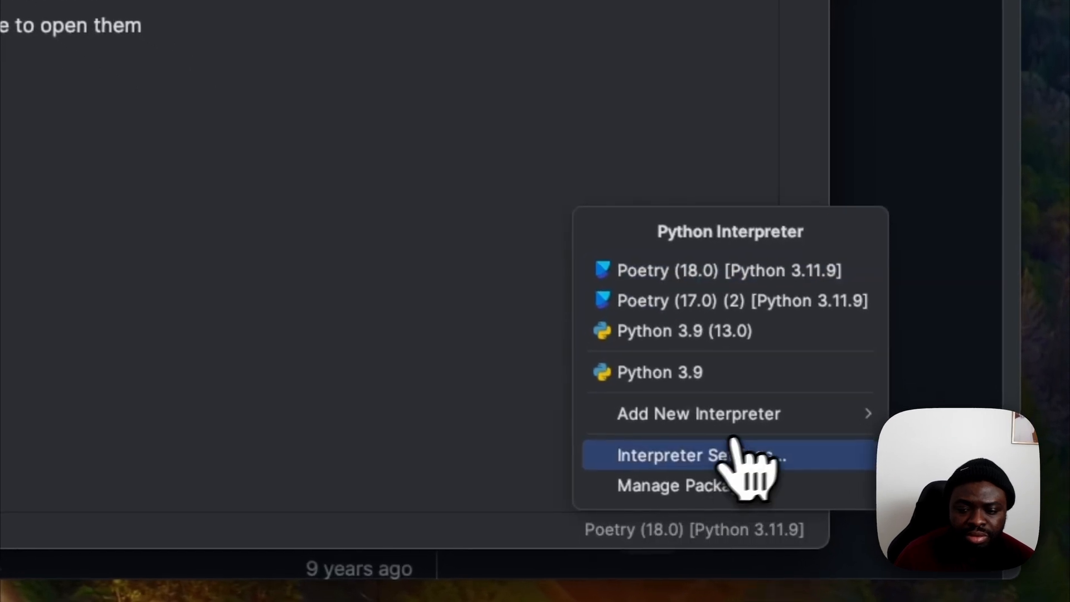
{"action": "left_click", "coordinate": [711, 455]}
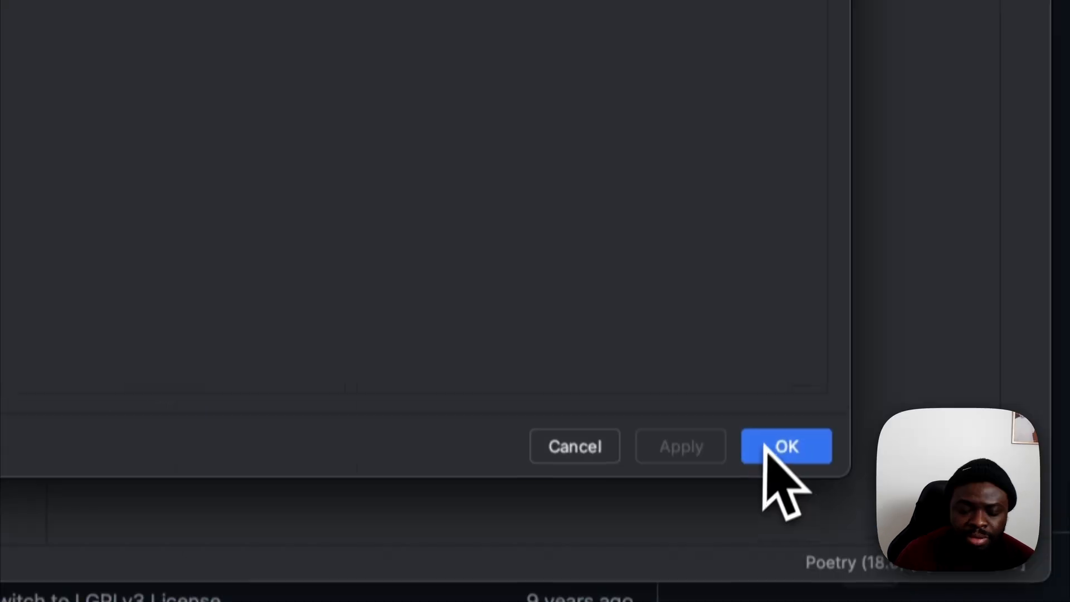
{"action": "left_click", "coordinate": [786, 445]}
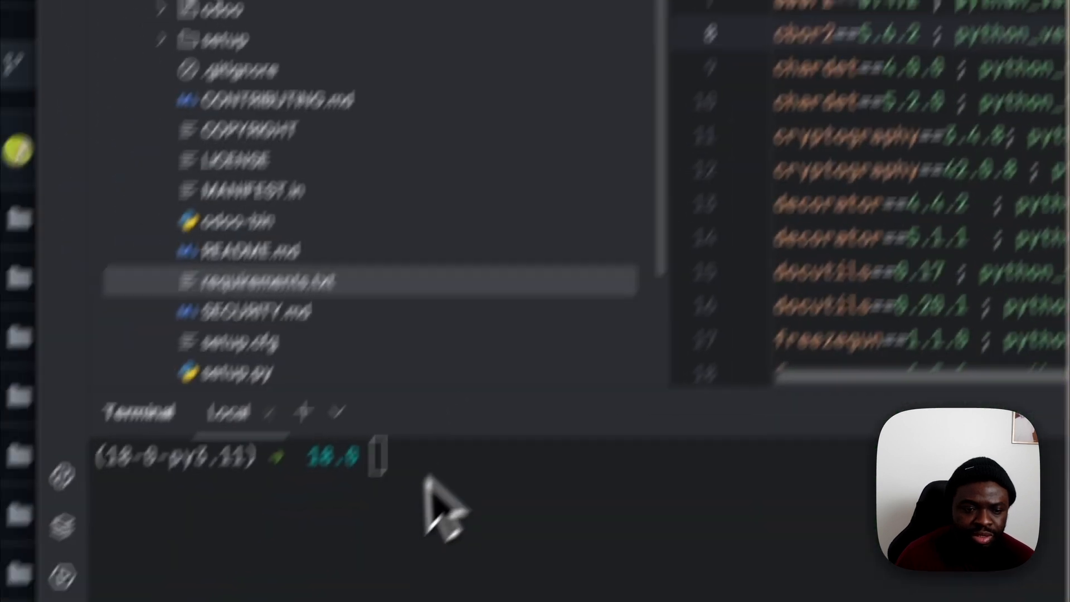
- Run pip3 install -r odoo/requirements.txt in the PyCharm terminal
{"action": "type", "text": "pip3 install -r"}
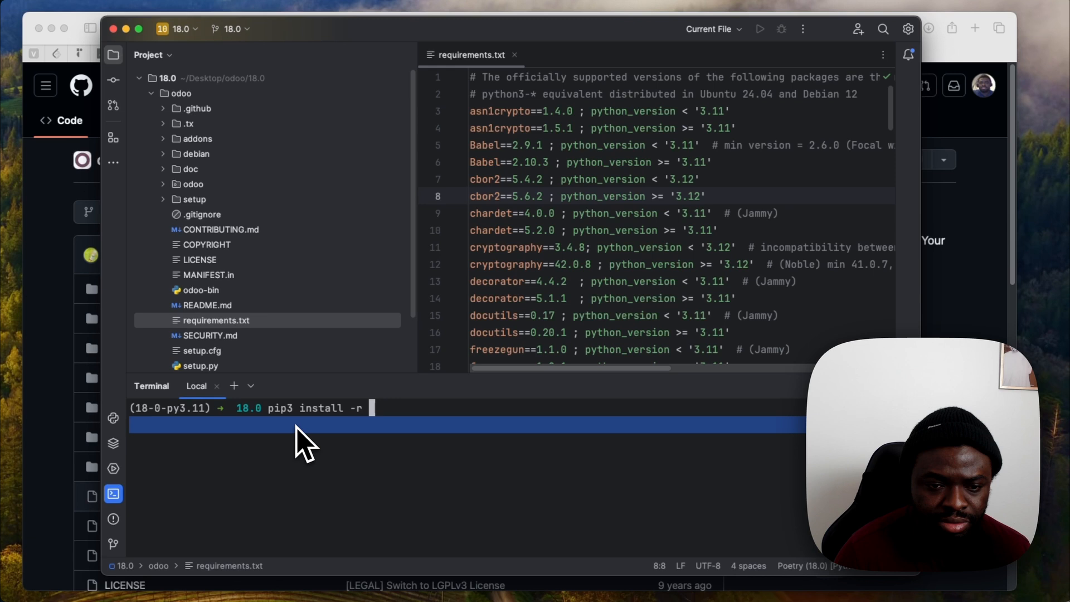
{"action": "type", "text": "odoo/requirements.txt"}
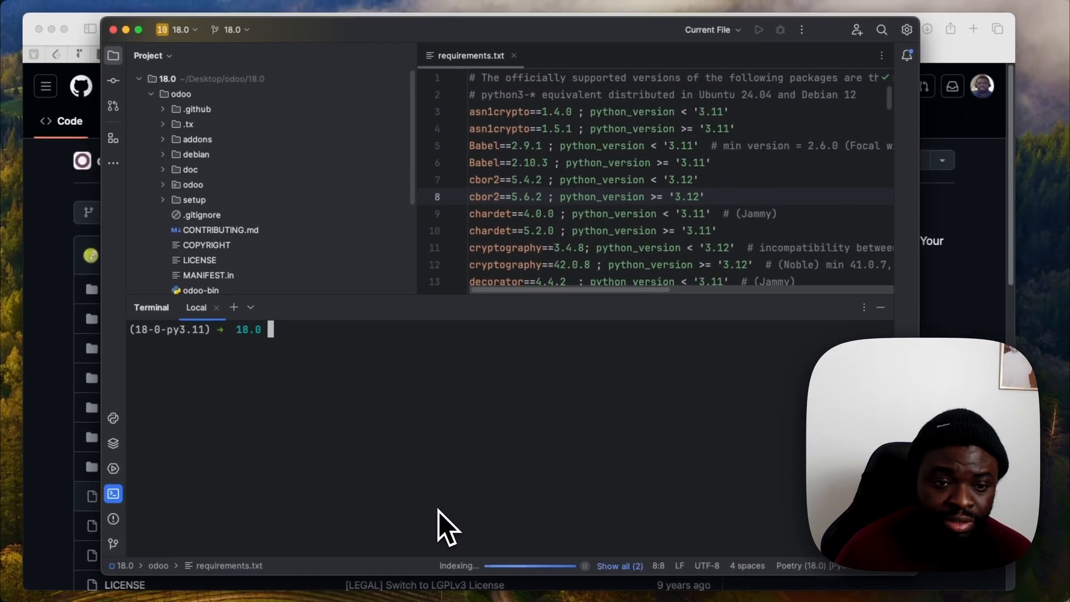
{"action": "mouse_move", "coordinate": [590, 474]}
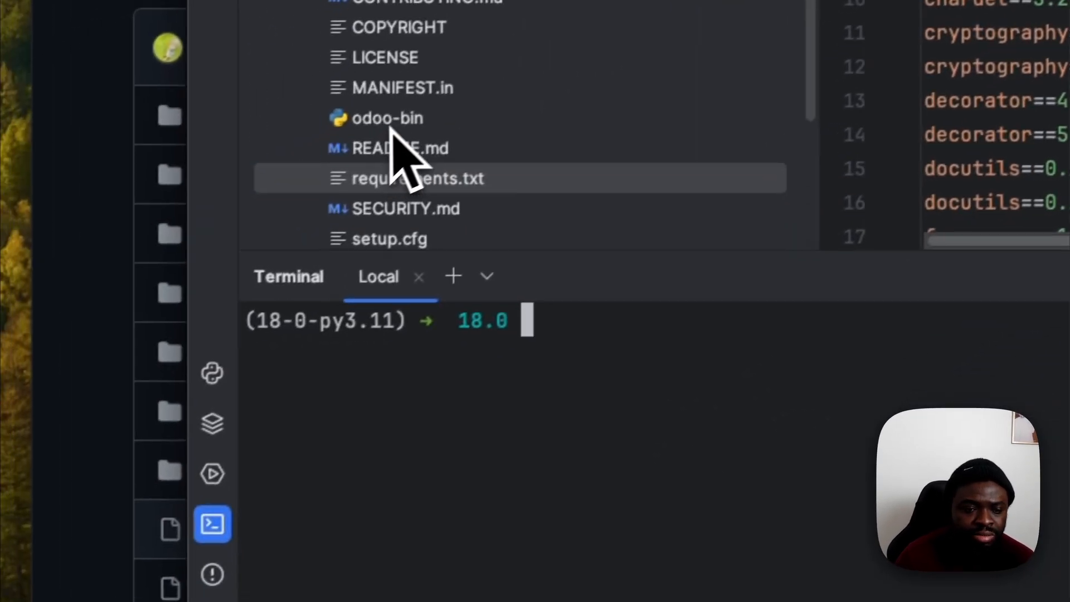
- Run 'odoo-bin' from its context menu in the Project tool window
{"action": "right_click", "coordinate": [387, 118]}
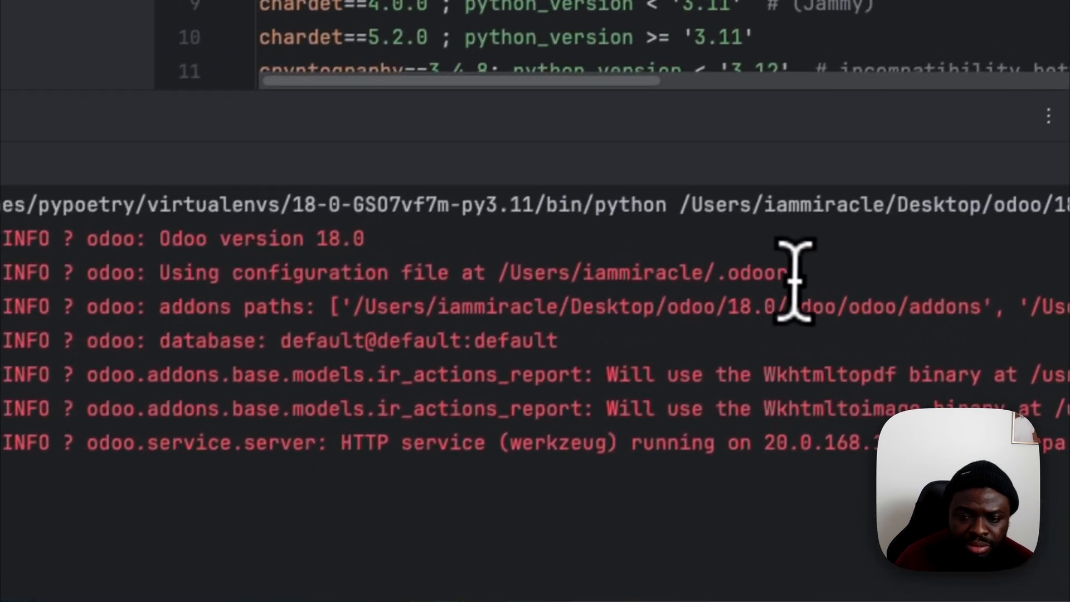
{"action": "left_click_drag", "start_coordinate": [491, 280], "coordinate": [784, 280]}
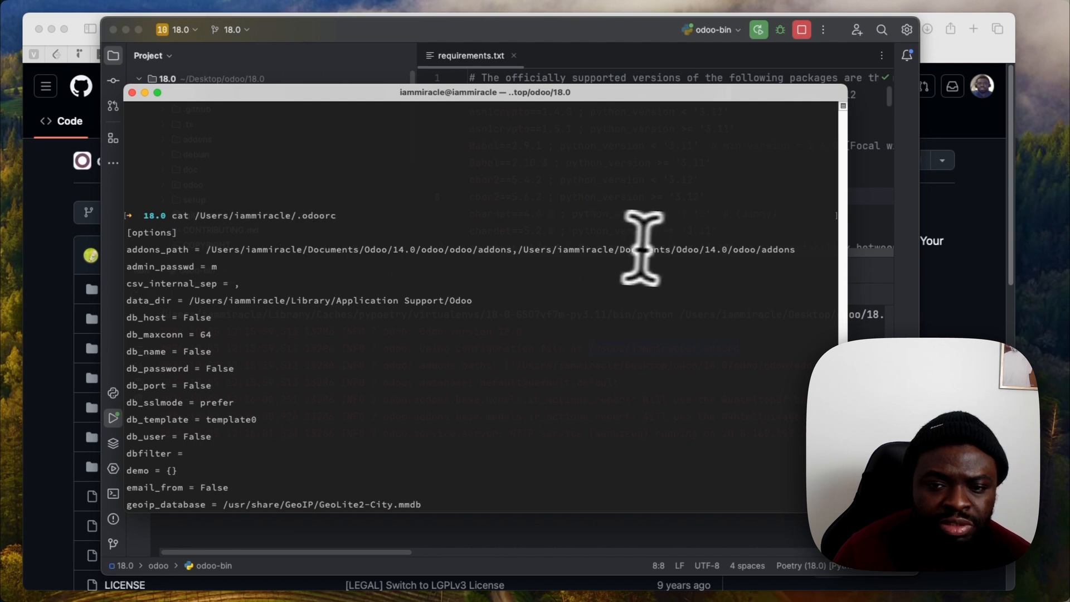
{"action": "mouse_move", "coordinate": [760, 253]}
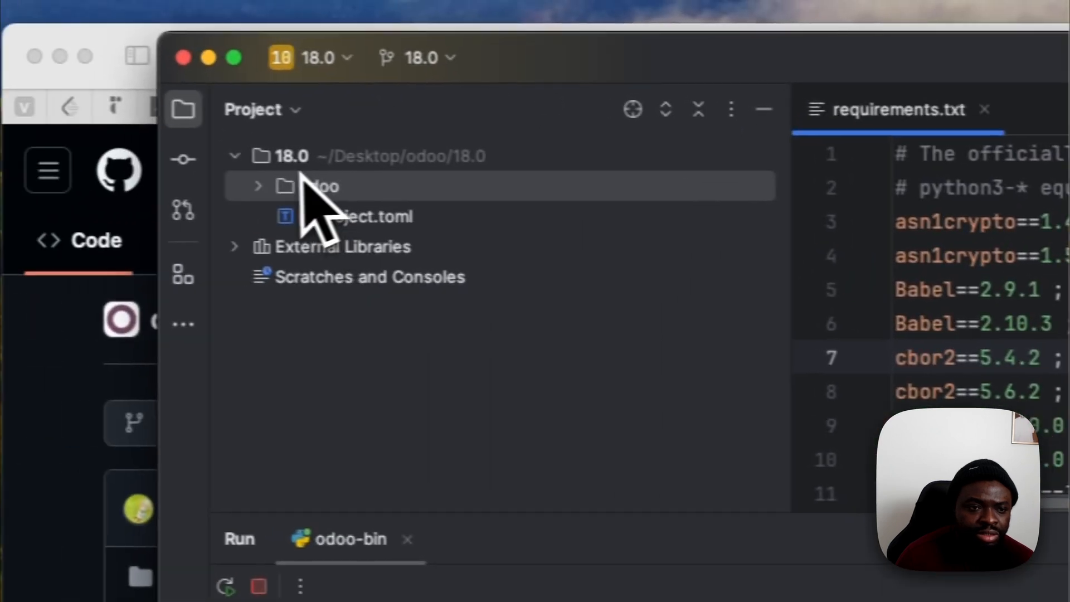
- Create an empty file named .odoorc at the 18.0 project root
{"action": "right_click", "coordinate": [307, 187]}
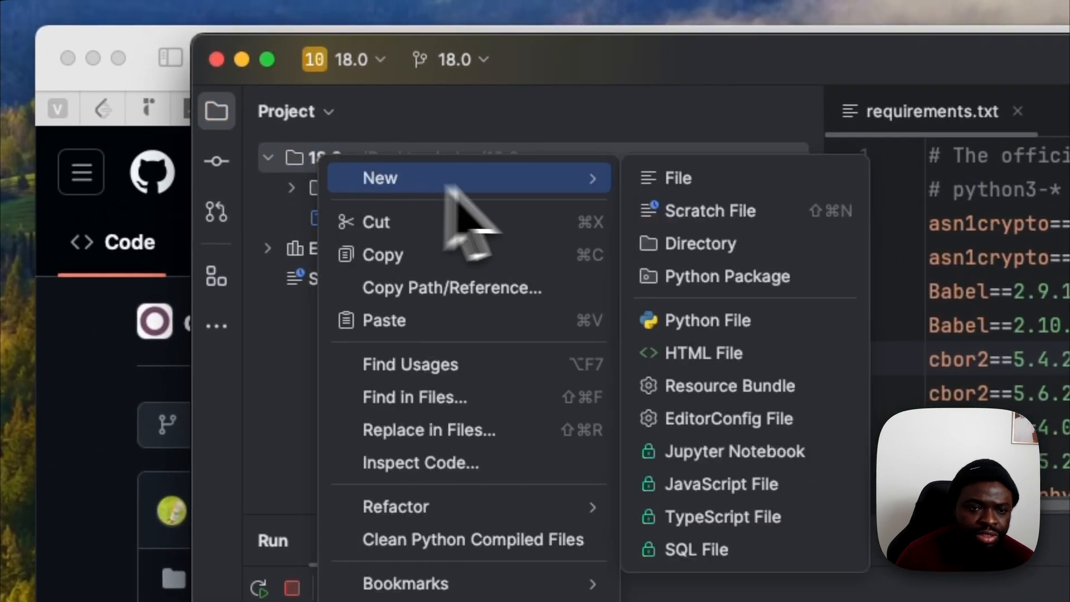
{"action": "left_click", "coordinate": [681, 178]}
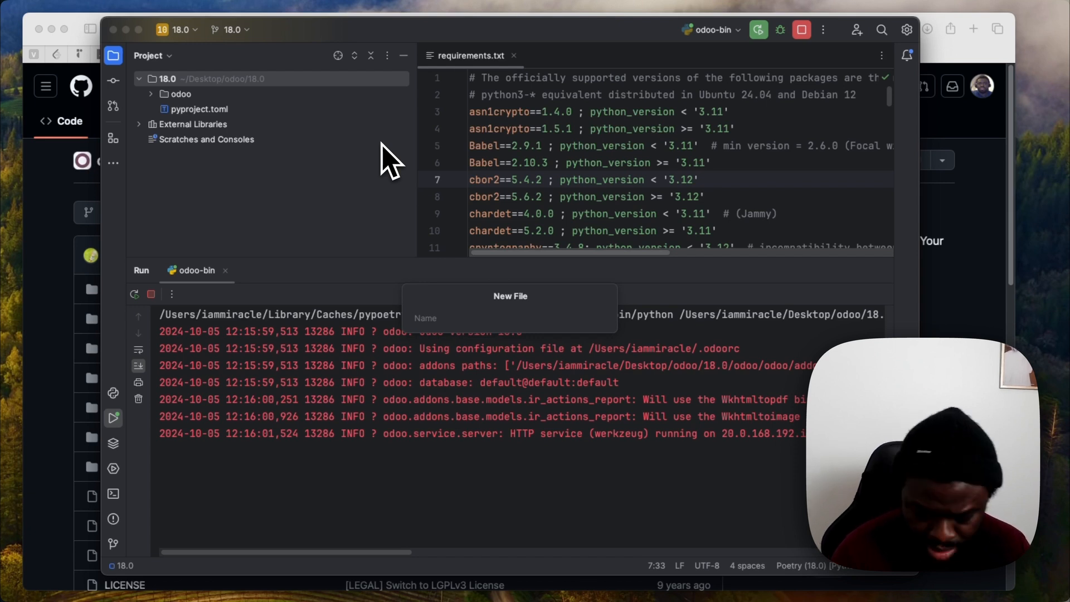
{"action": "type", "text": ".odoorc"}
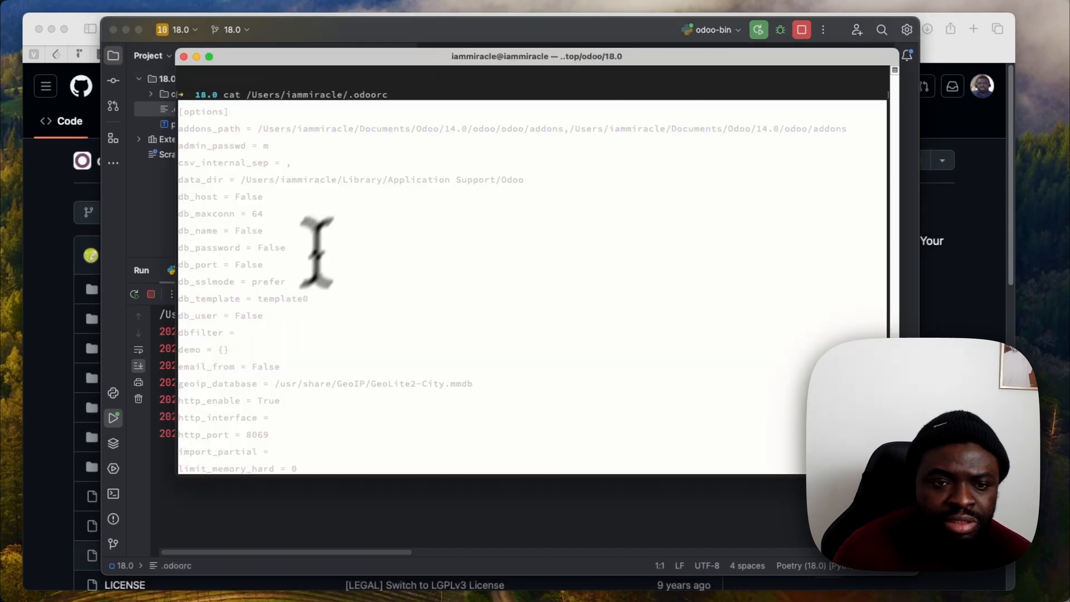
{"action": "mouse_move", "coordinate": [503, 162]}
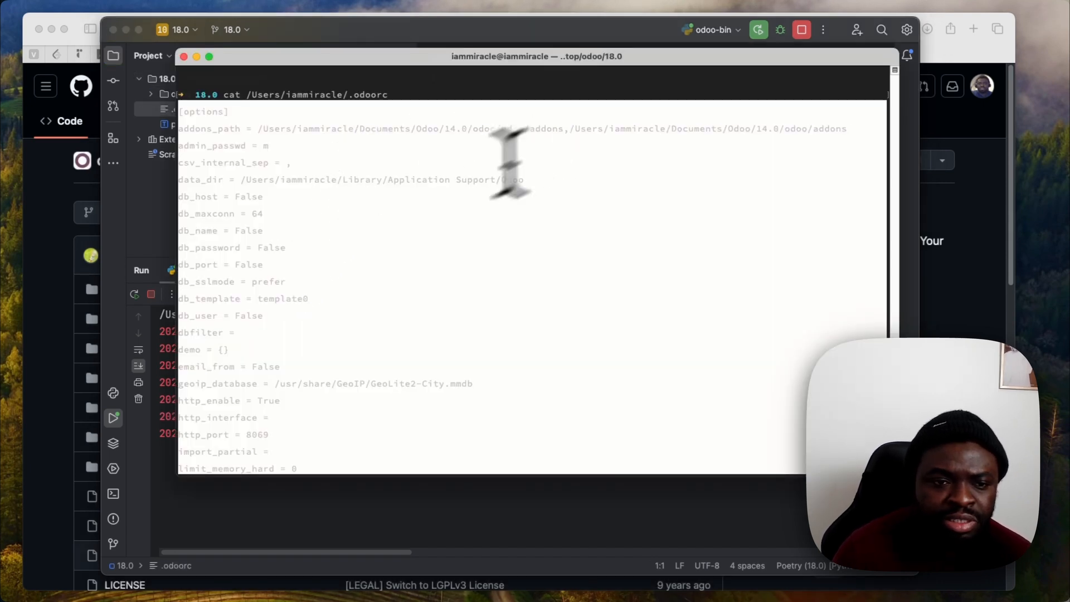
{"action": "scroll", "scroll_direction": "down", "scroll_amount": 3}
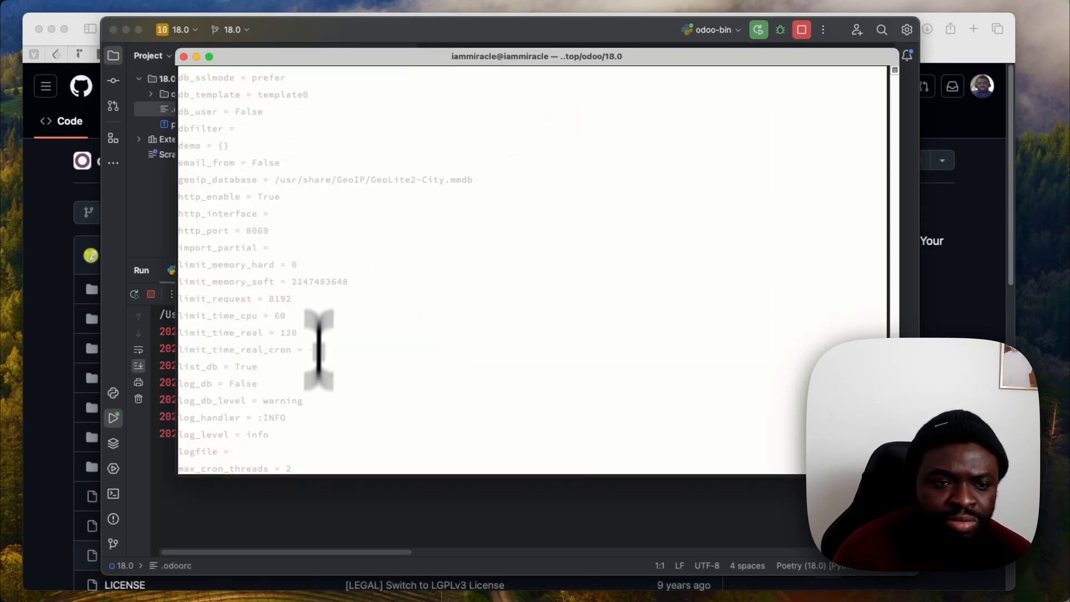
{"action": "left_click", "coordinate": [180, 30]}
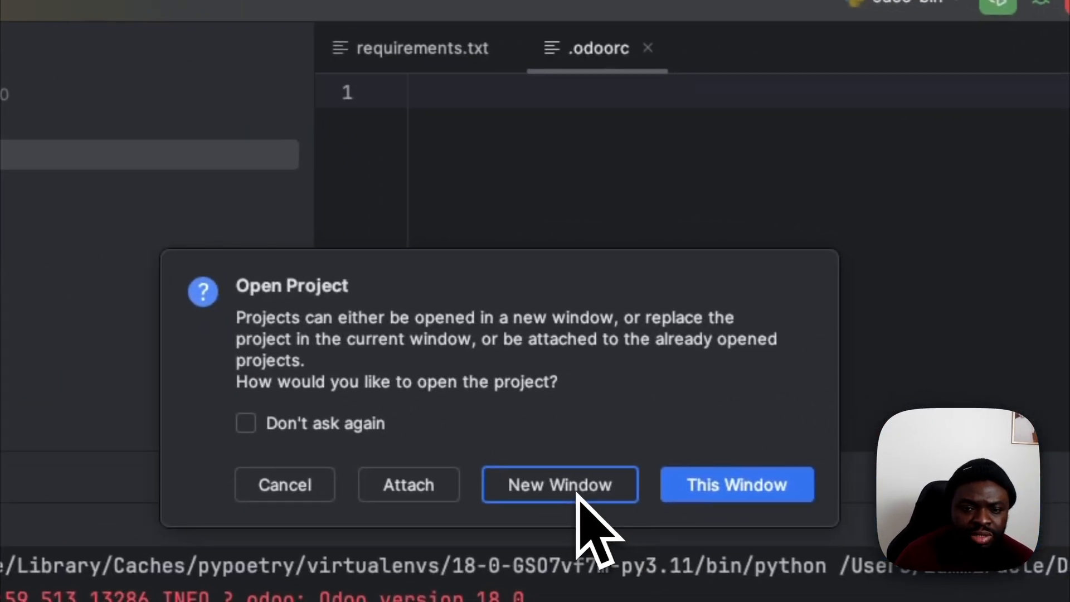
- Dismiss the Open Project prompt and paste the copied configuration into .odoorc
{"action": "left_click", "coordinate": [559, 485]}
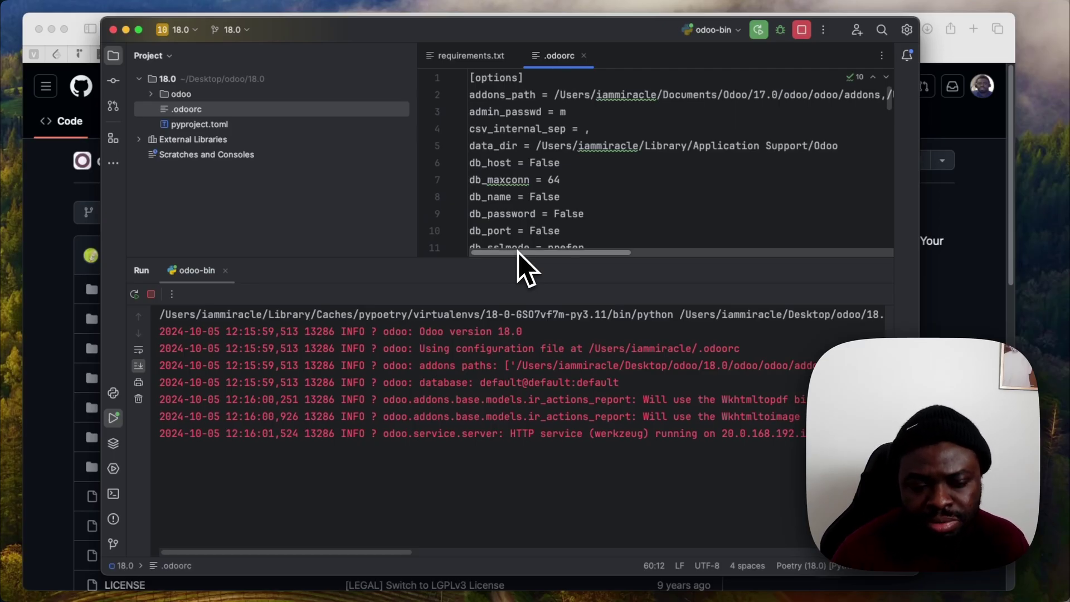
{"action": "mouse_move", "coordinate": [718, 173]}
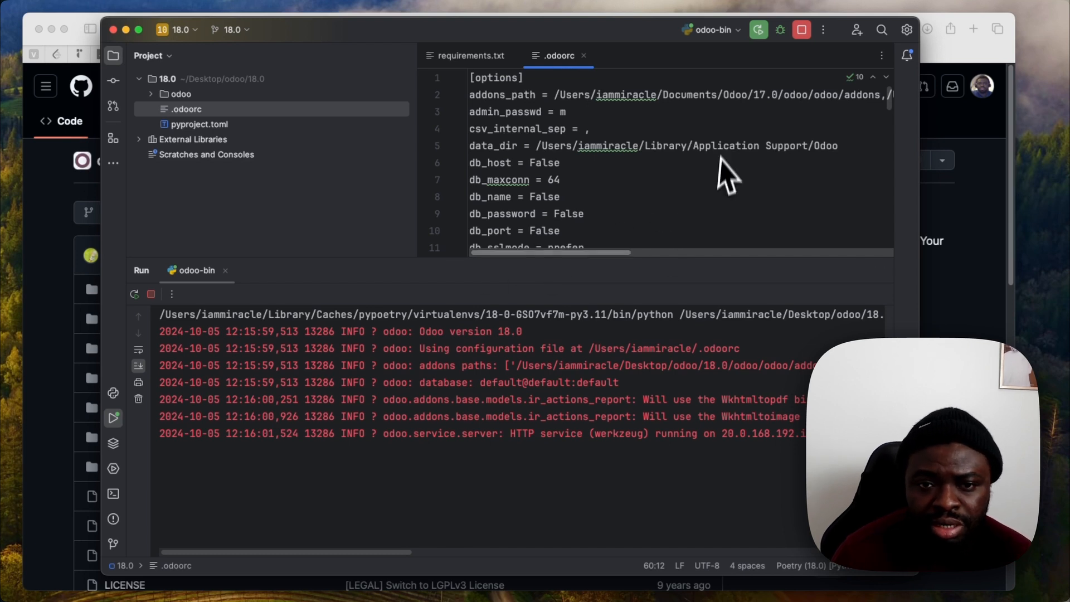
{"action": "mouse_move", "coordinate": [764, 114]}
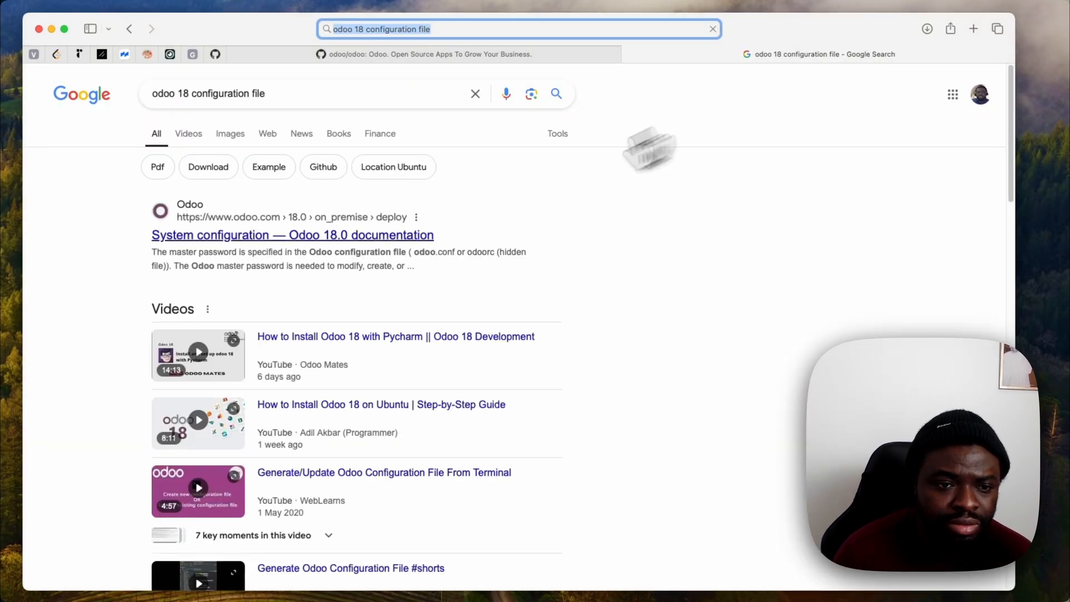
- Open the 'System configuration — Odoo 18.0 documentation' result and scroll through its samples
{"action": "left_click", "coordinate": [292, 235]}
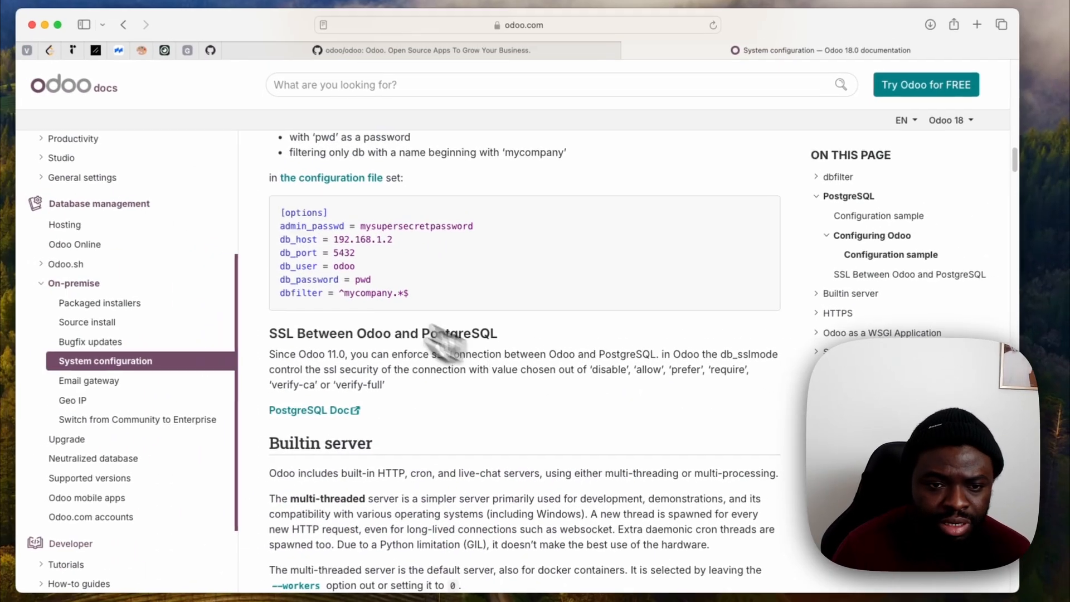
{"action": "scroll", "scroll_direction": "down", "scroll_amount": 3}
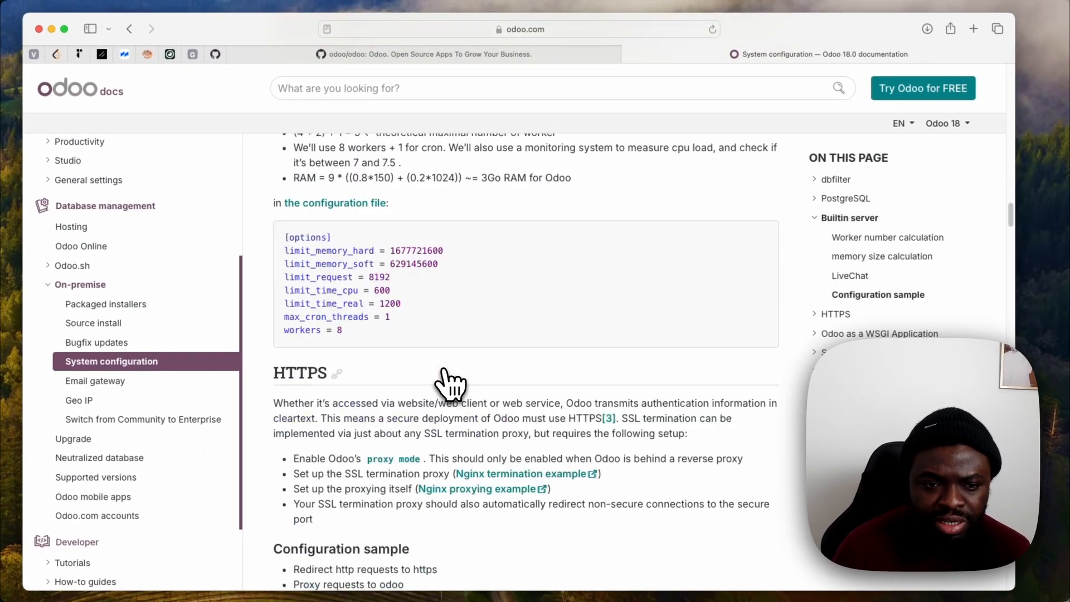
{"action": "scroll", "scroll_direction": "down", "scroll_amount": 3}
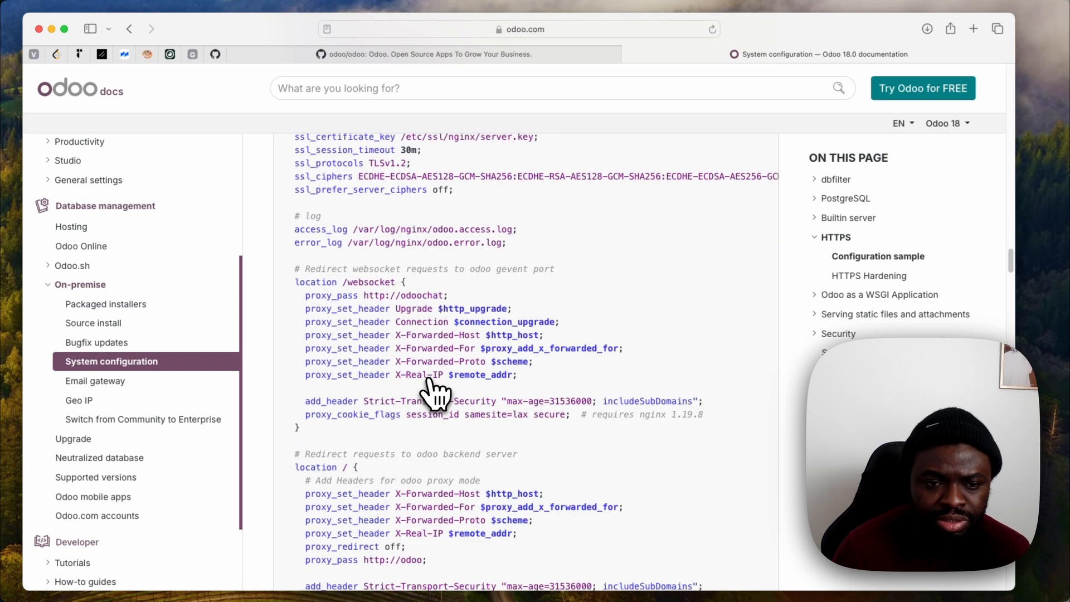
{"action": "scroll", "scroll_direction": "up", "scroll_amount": 3}
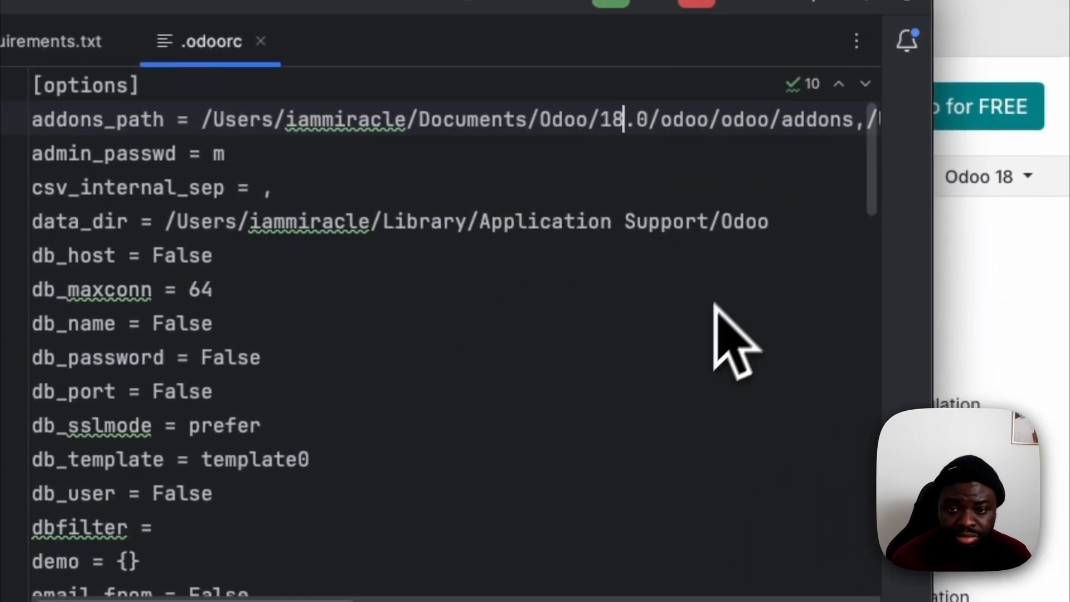
- Replace 'Documents' with 'Desktop' in the .odoorc addons_path line
{"action": "double_click", "coordinate": [563, 178]}
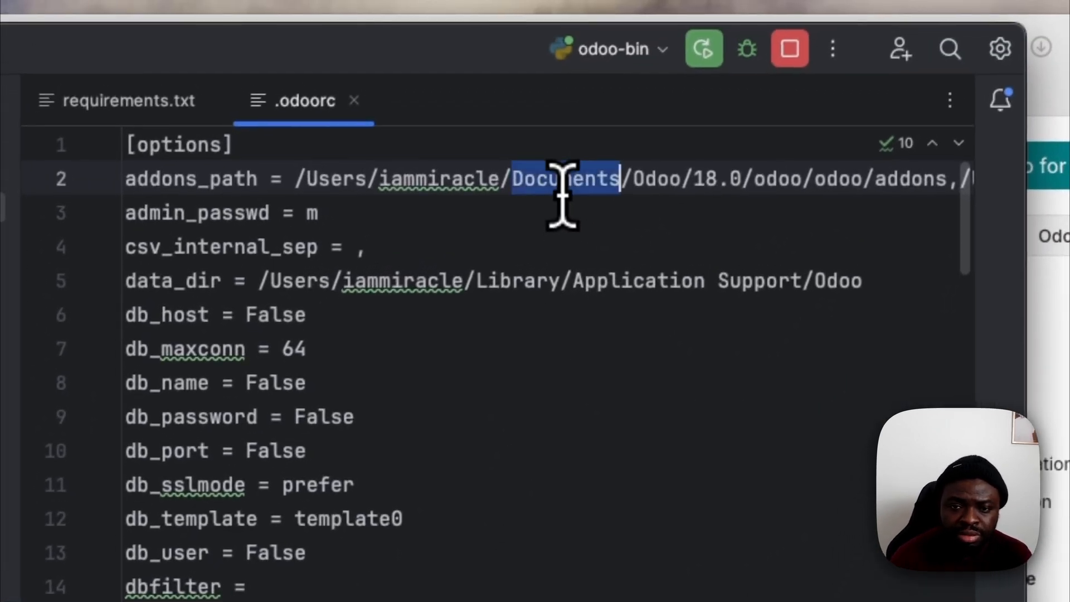
{"action": "type", "text": "Desktop"}
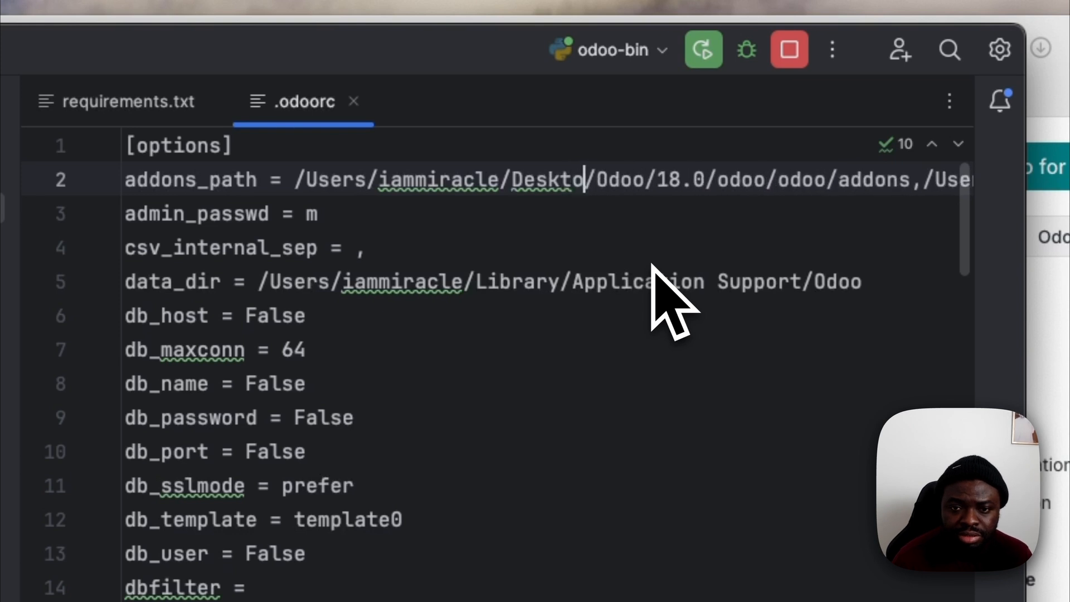
{"action": "left_click", "coordinate": [707, 50]}
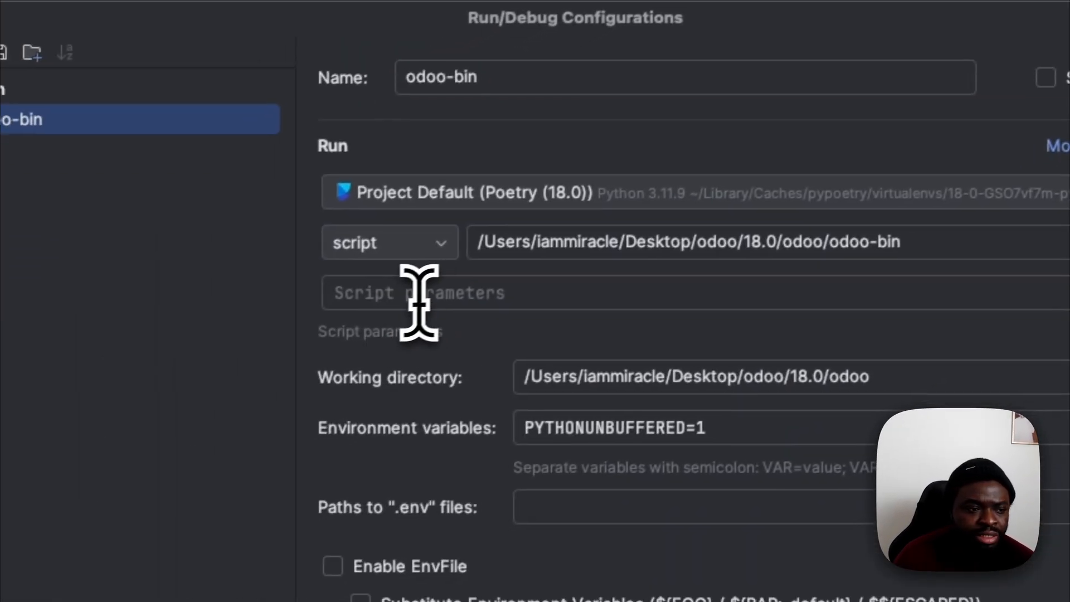
- Set odoo-bin script parameters to -c /Users/iammiracle/Desktop/odoo/18.0/.odoorc
{"action": "left_click", "coordinate": [445, 292]}
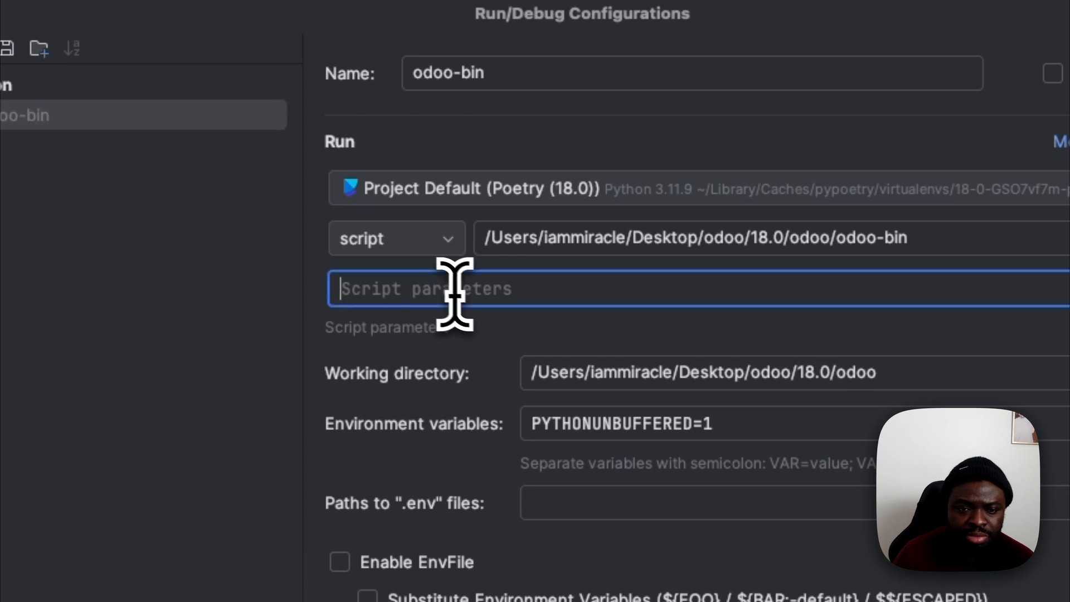
{"action": "mouse_move", "coordinate": [692, 319]}
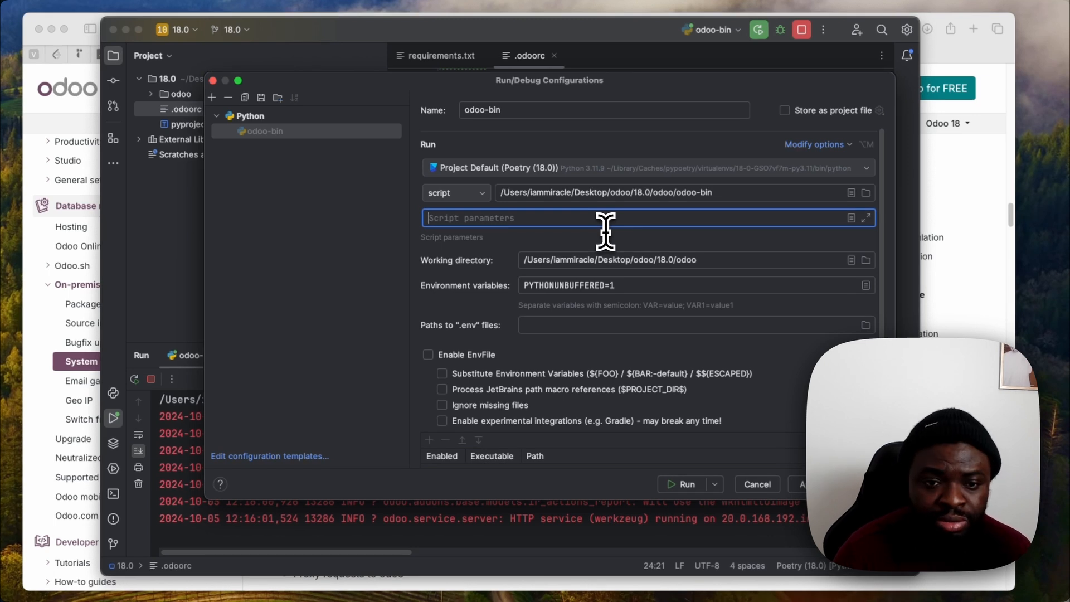
{"action": "type", "text": "-c"}
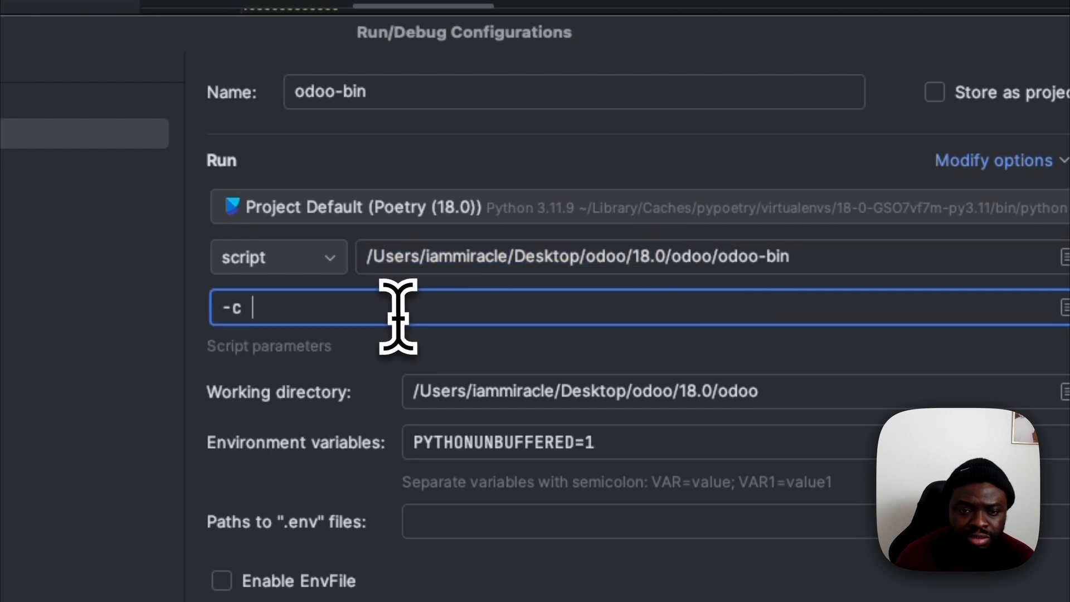
{"action": "type", "text": "/Users/iammiracle/Desktop/odoo/18.0/"}
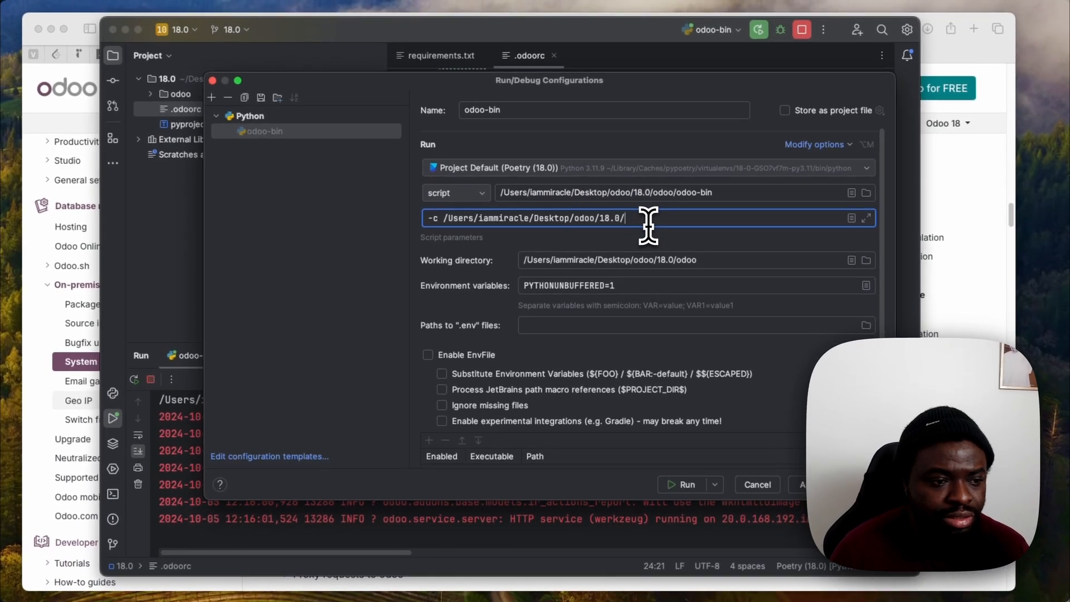
{"action": "type", "text": ".o"}
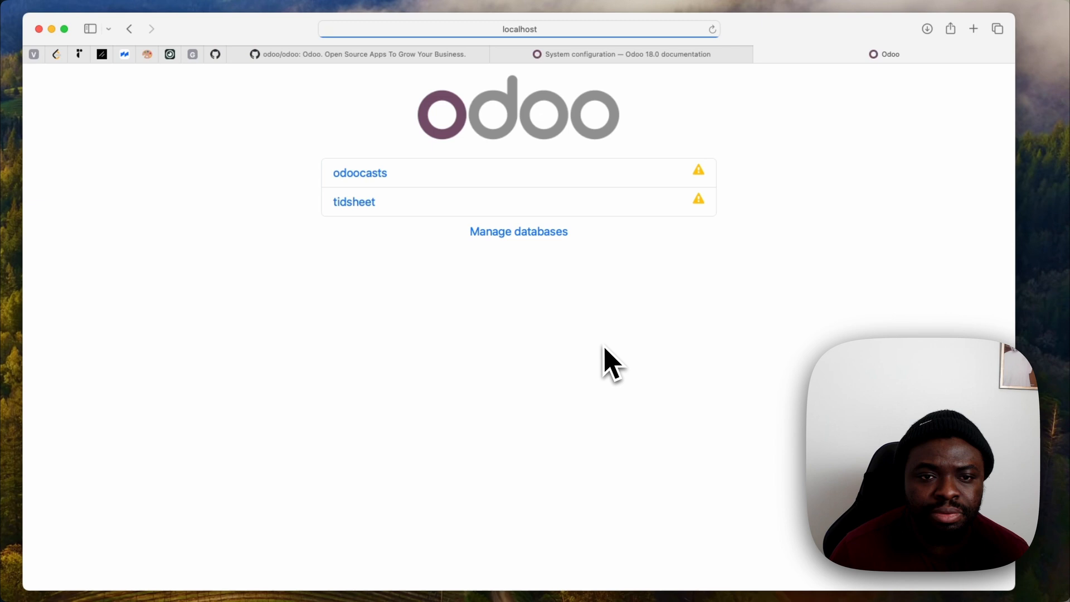
{"action": "mouse_move", "coordinate": [524, 264]}
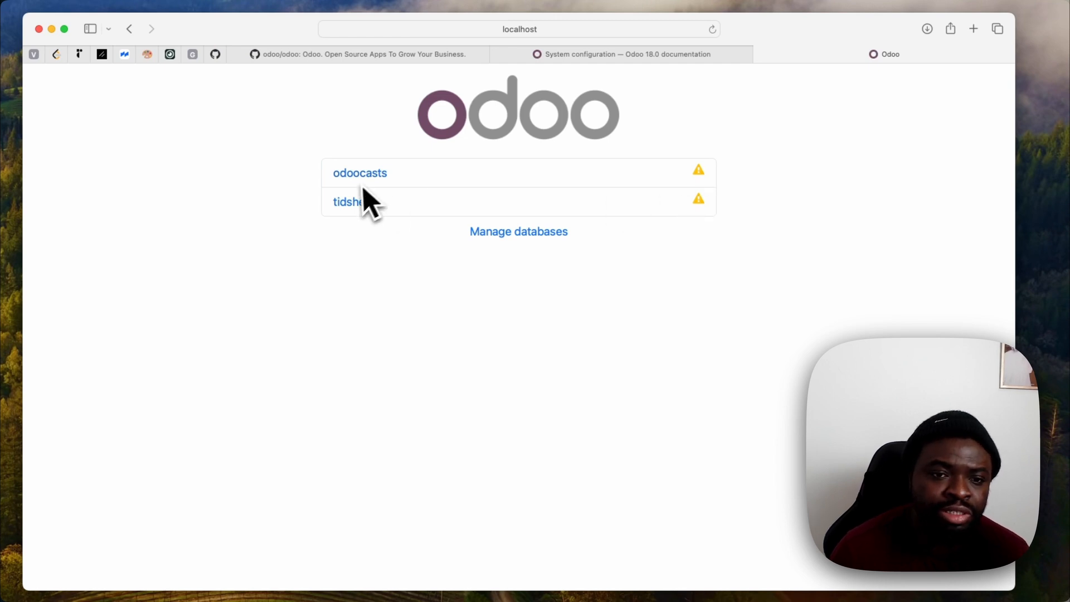
- From Manage databases, create database '18' with the master password and login email 'admin'
{"action": "left_click", "coordinate": [518, 231]}
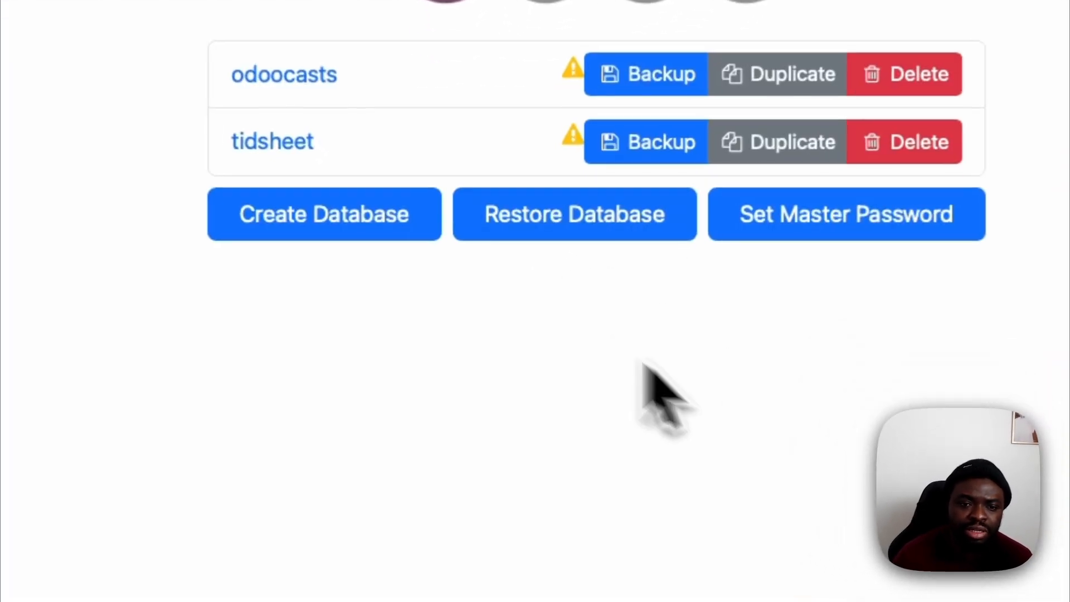
{"action": "left_click", "coordinate": [323, 214]}
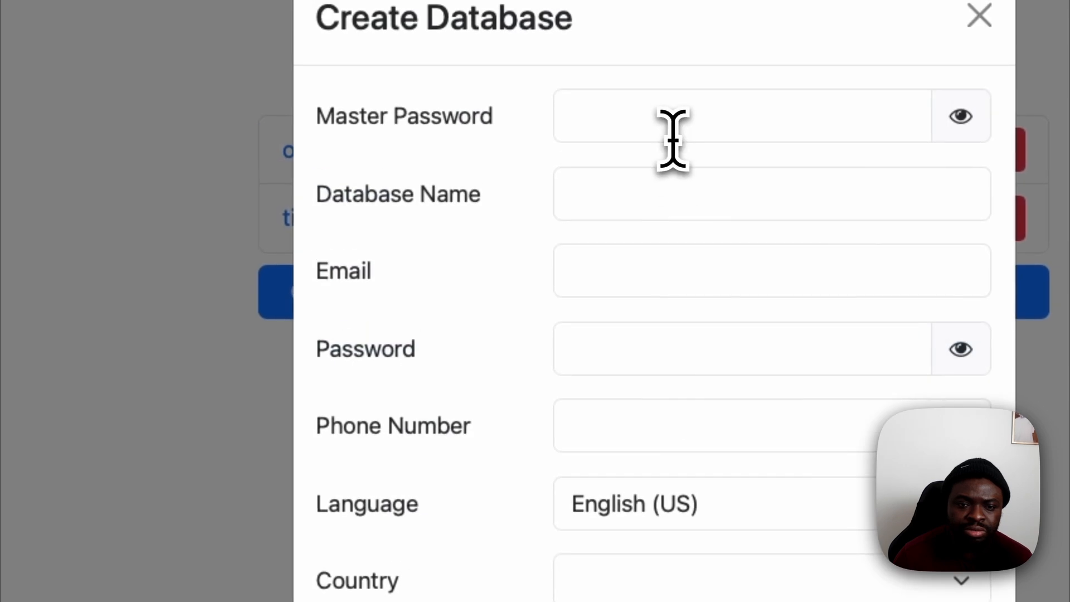
{"action": "left_click", "coordinate": [674, 129]}
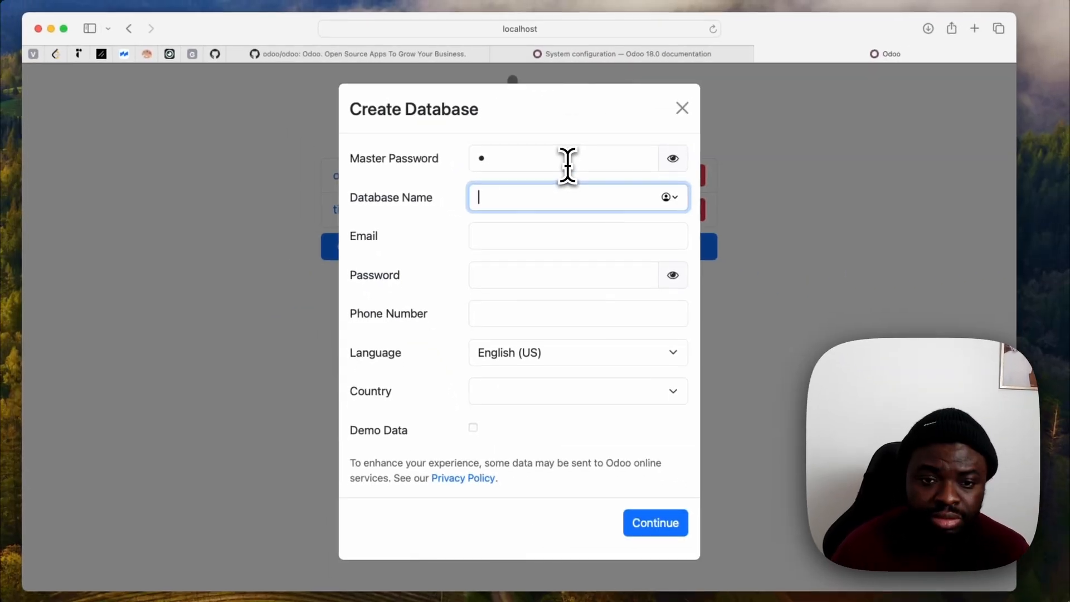
{"action": "type", "text": "18"}
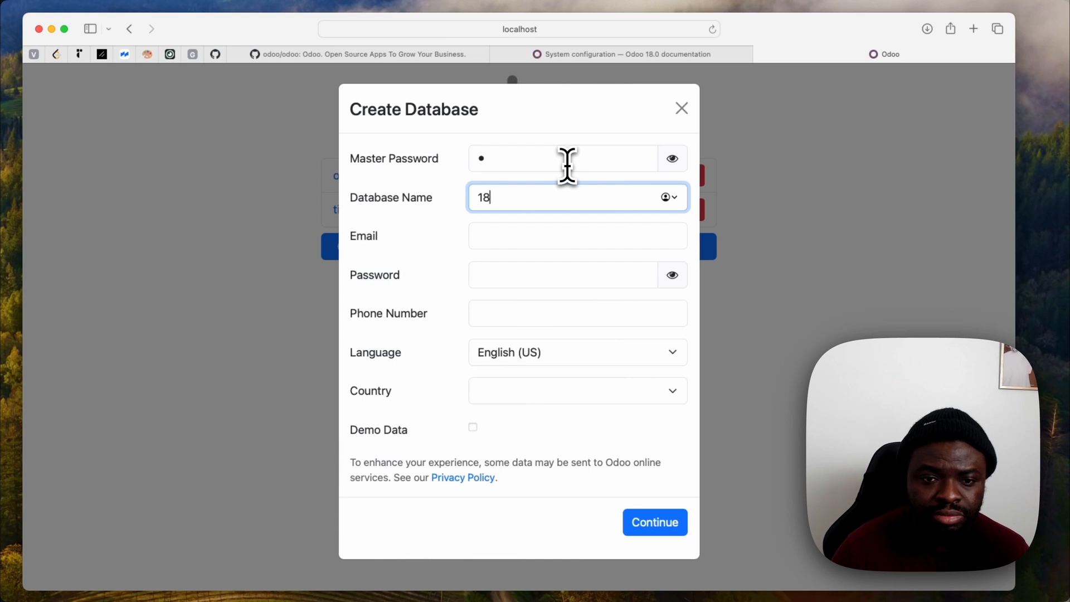
{"action": "left_click", "coordinate": [577, 236]}
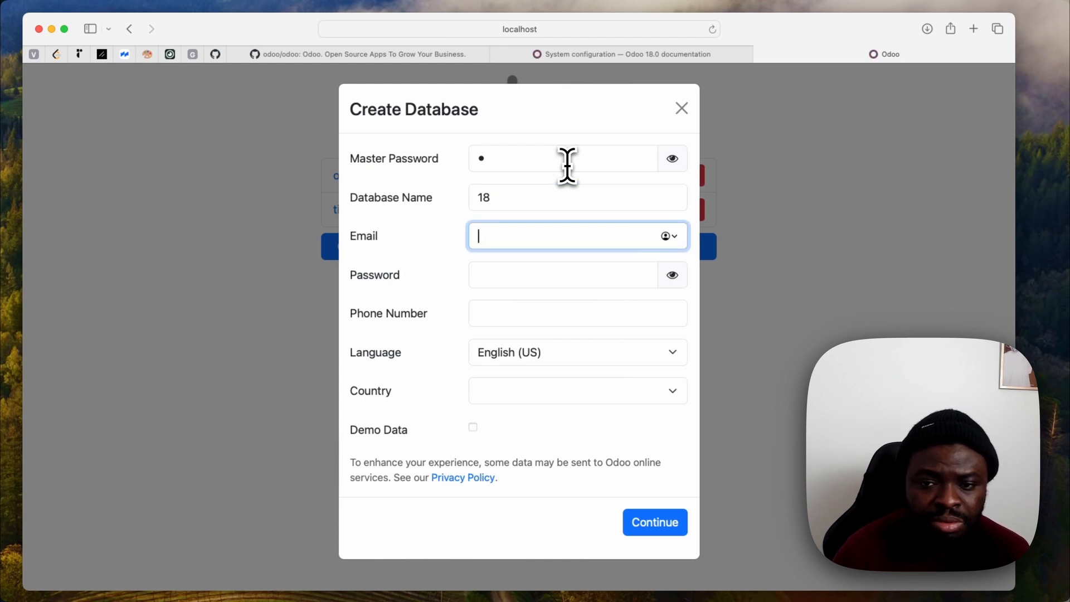
{"action": "type", "text": "admin"}
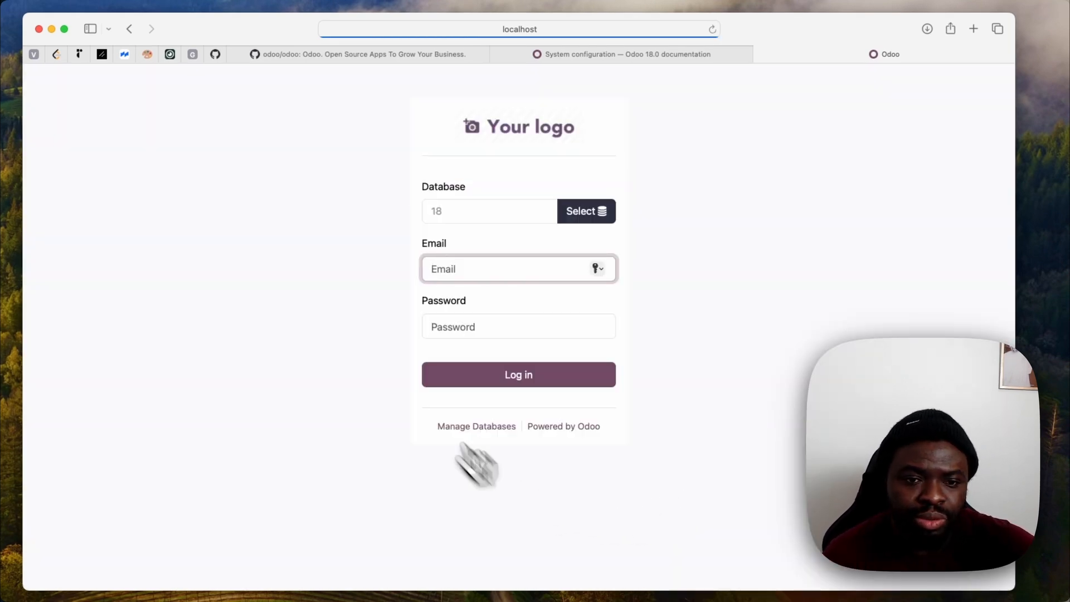
- Log in to database 18 with email 'admin' and its password
{"action": "type", "text": "admin"}
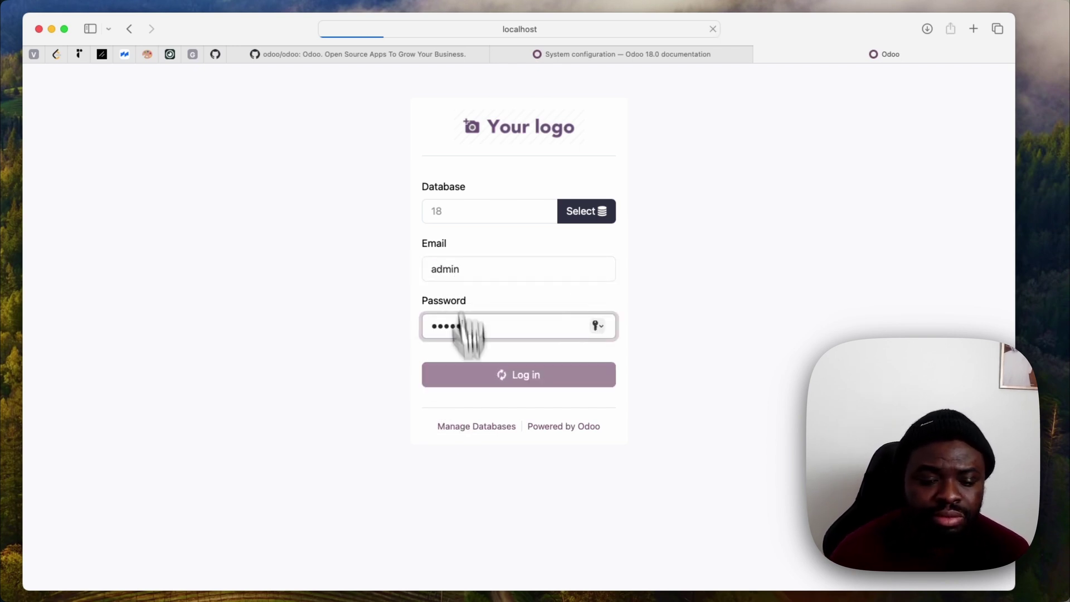
{"action": "left_click", "coordinate": [517, 374]}
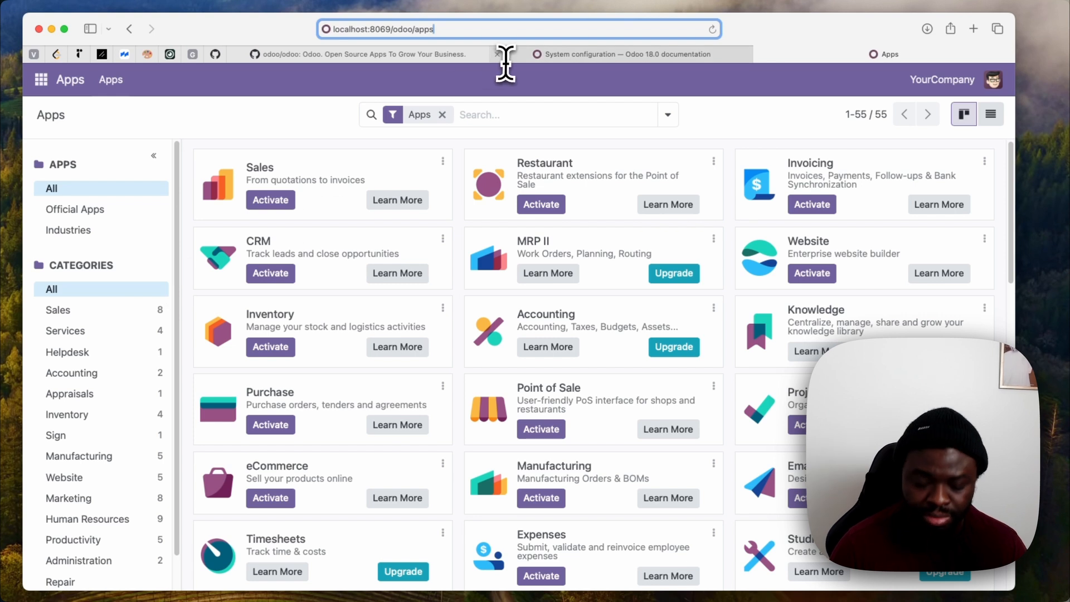
- Append '?debug' to the Odoo URL to activate developer mode
{"action": "type", "text": "?debug"}
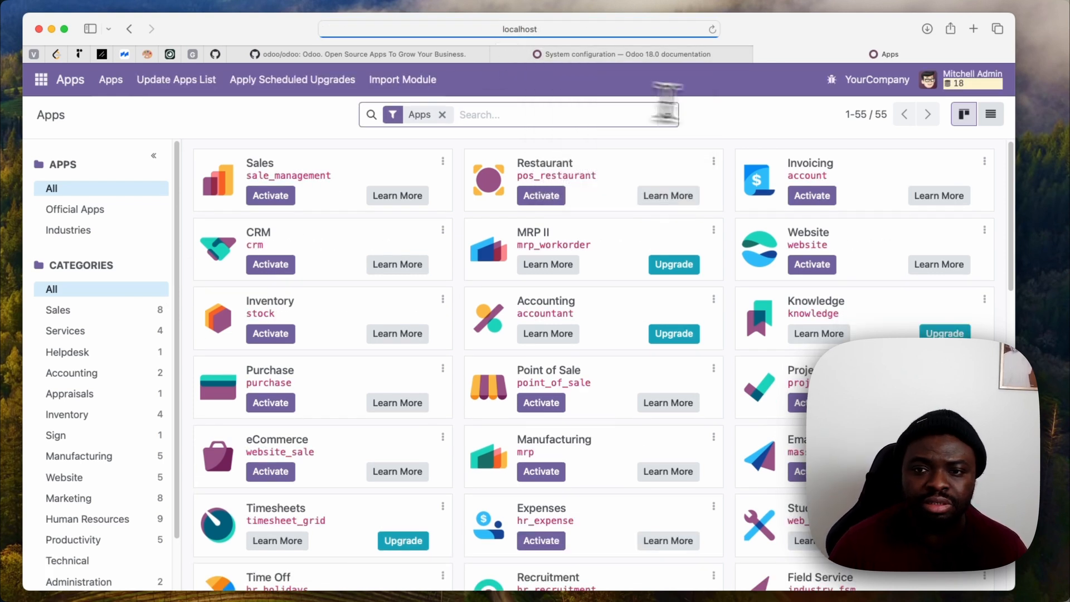
{"action": "mouse_move", "coordinate": [272, 201]}
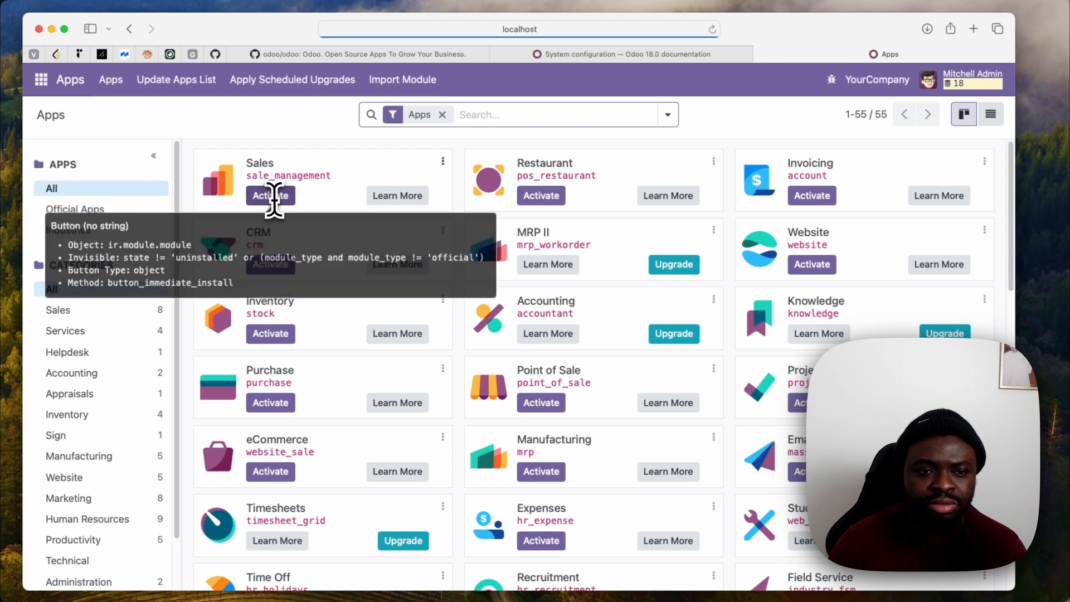
{"action": "mouse_move", "coordinate": [481, 219]}
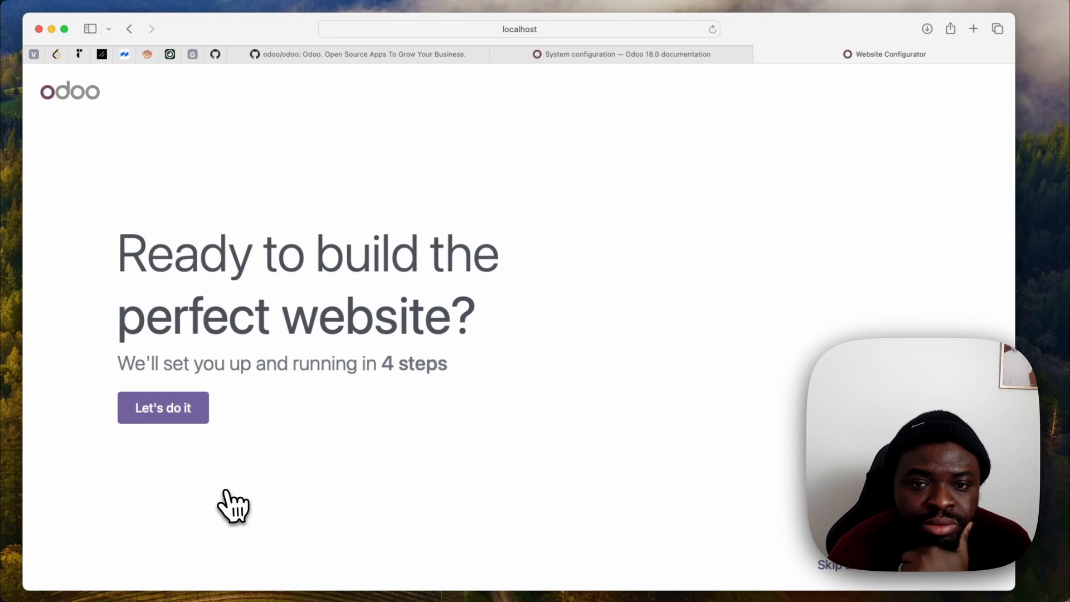
{"action": "mouse_move", "coordinate": [184, 419]}
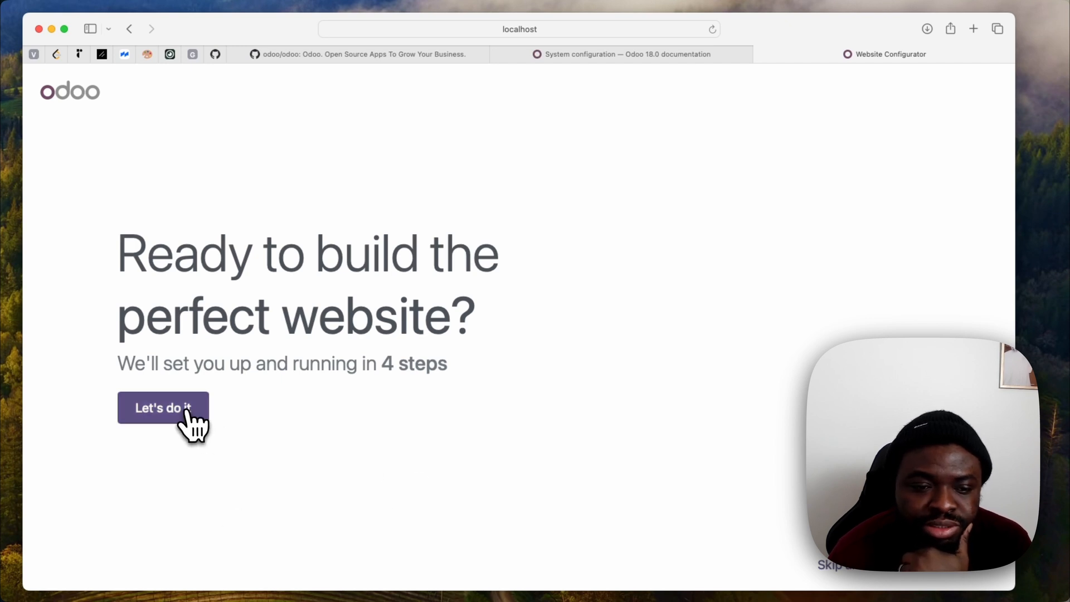
- Generate an online-store website for a fashion accessories store with a chosen main objective
{"action": "left_click", "coordinate": [162, 407]}
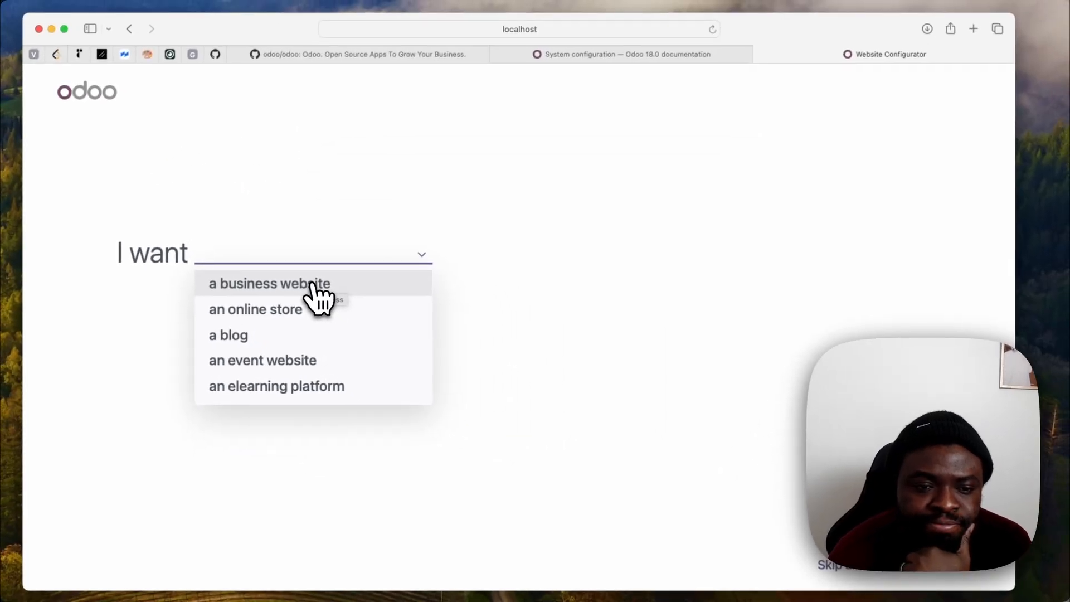
{"action": "left_click", "coordinate": [269, 284]}
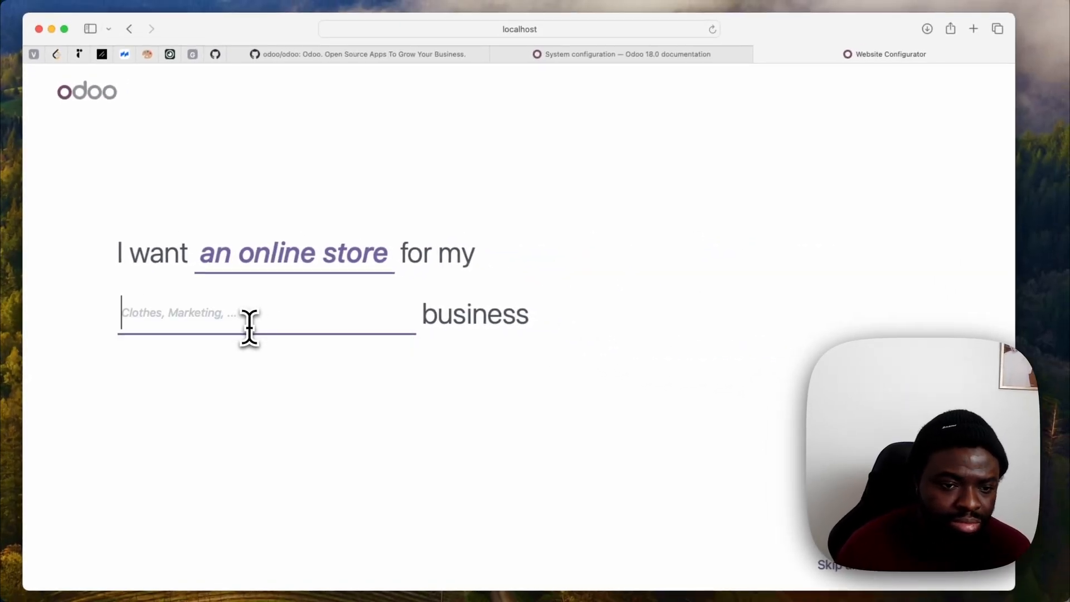
{"action": "type", "text": "G"}
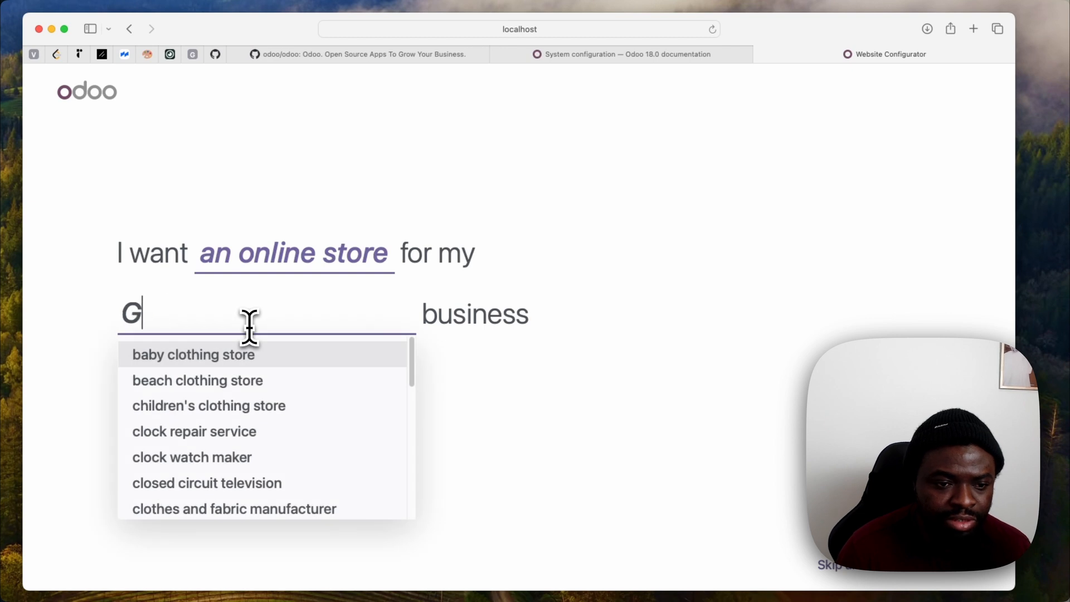
{"action": "type", "text": "Fas"}
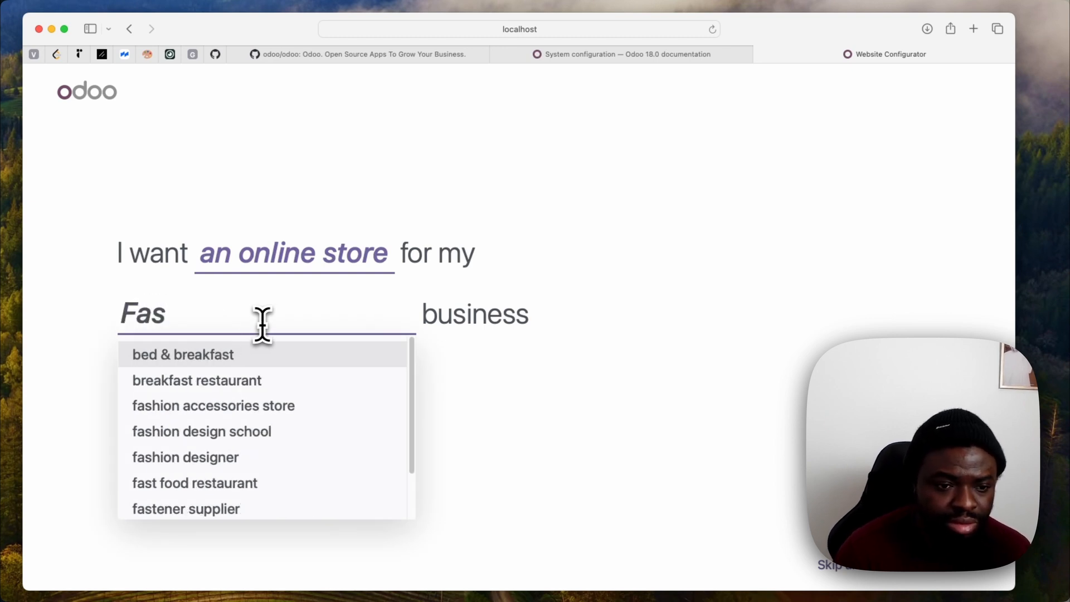
{"action": "left_click", "coordinate": [213, 405]}
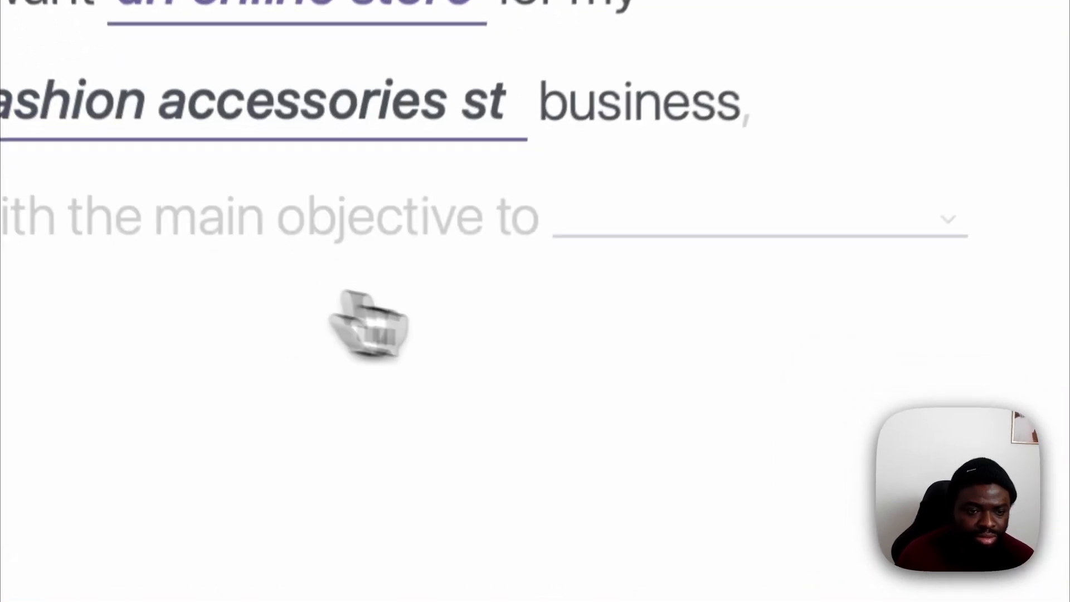
{"action": "left_click", "coordinate": [749, 226]}
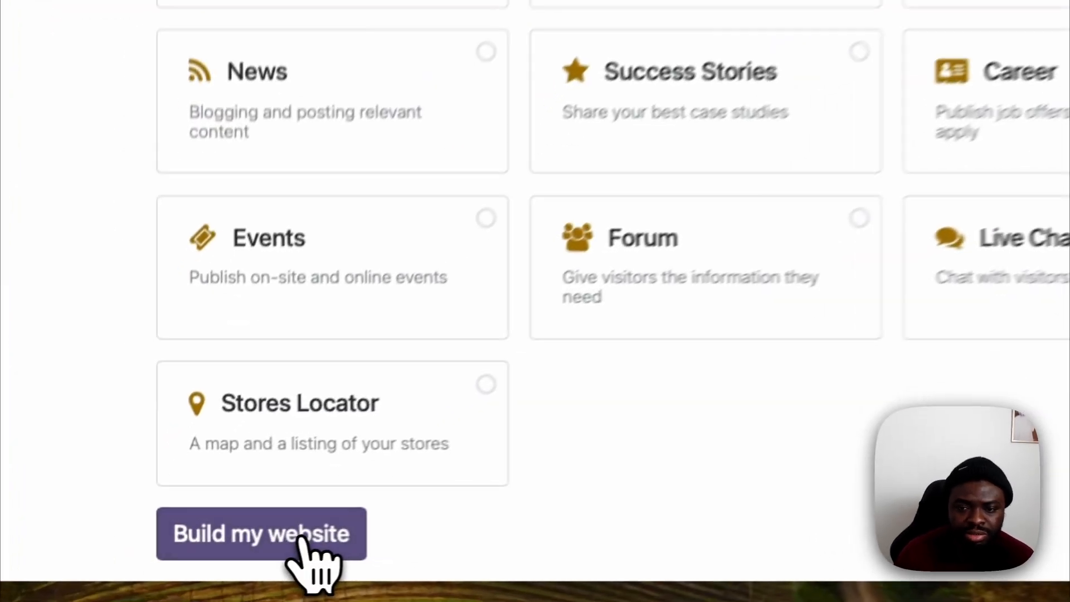
{"action": "left_click", "coordinate": [262, 533]}
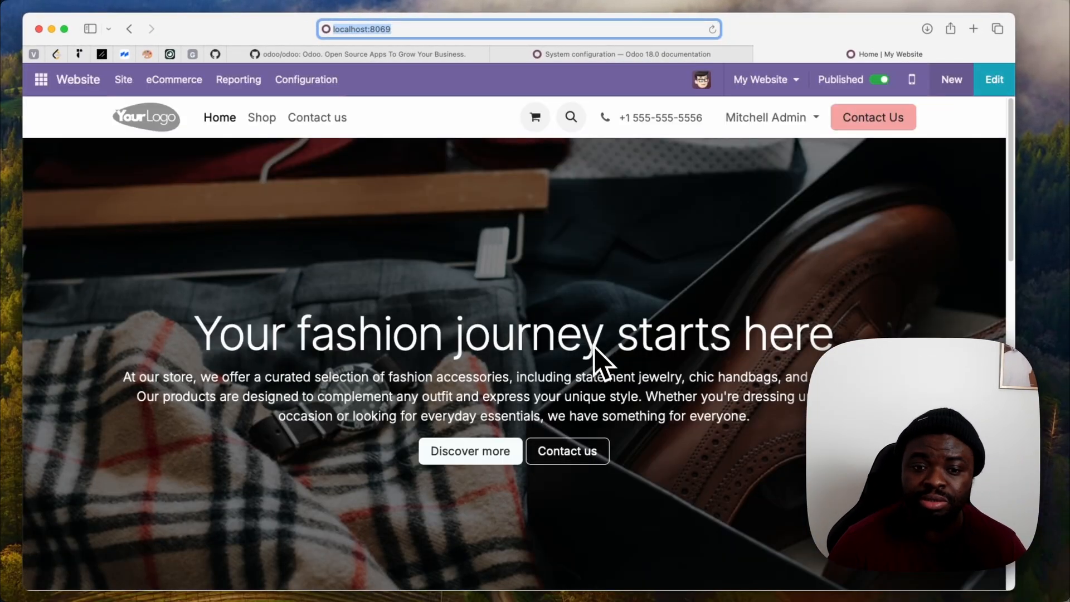
{"action": "scroll", "scroll_direction": "down", "scroll_amount": 3}
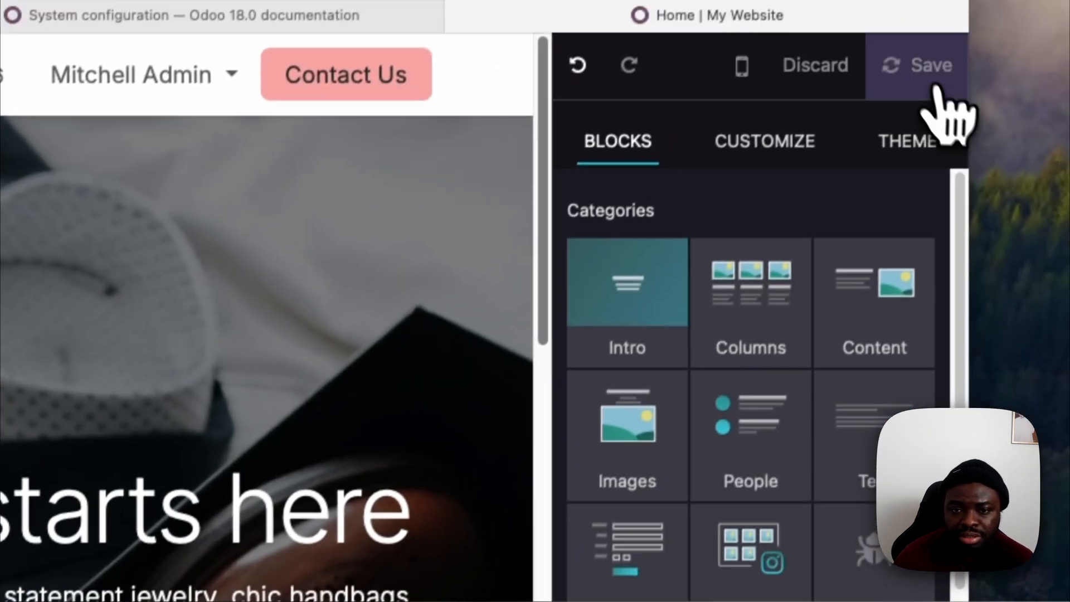
{"action": "left_click", "coordinate": [930, 65]}
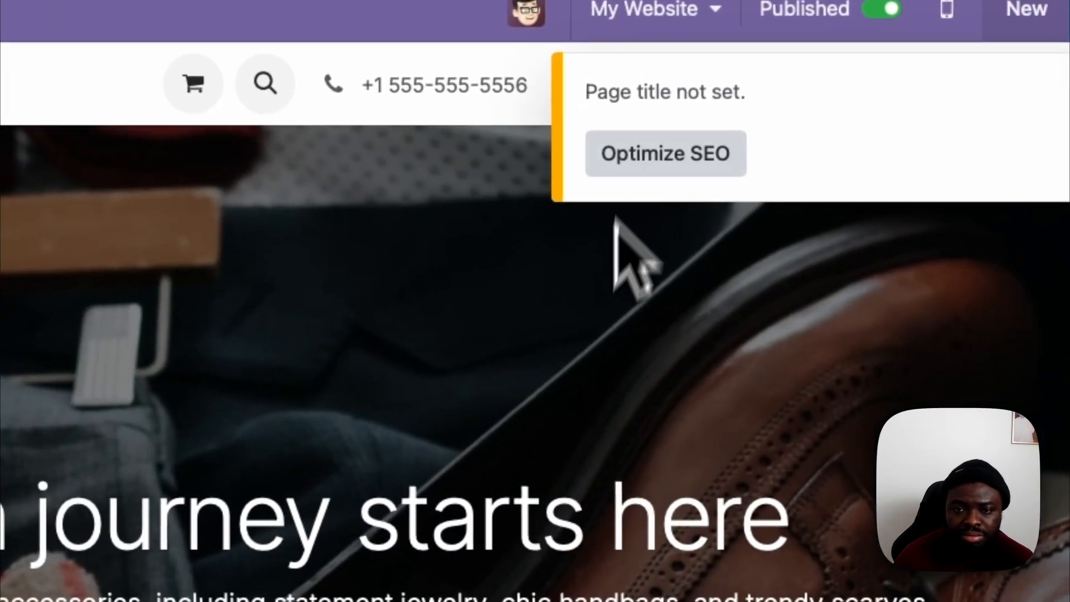